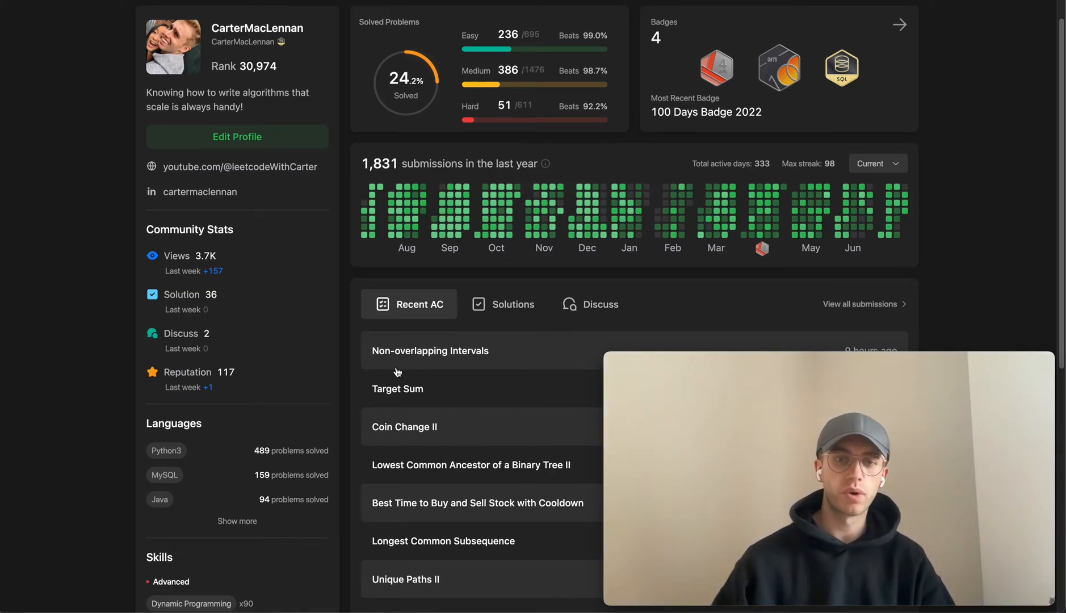
# Step: Open the Target Sum problem from the Recent AC list on the profile
pyautogui.click(397, 388)
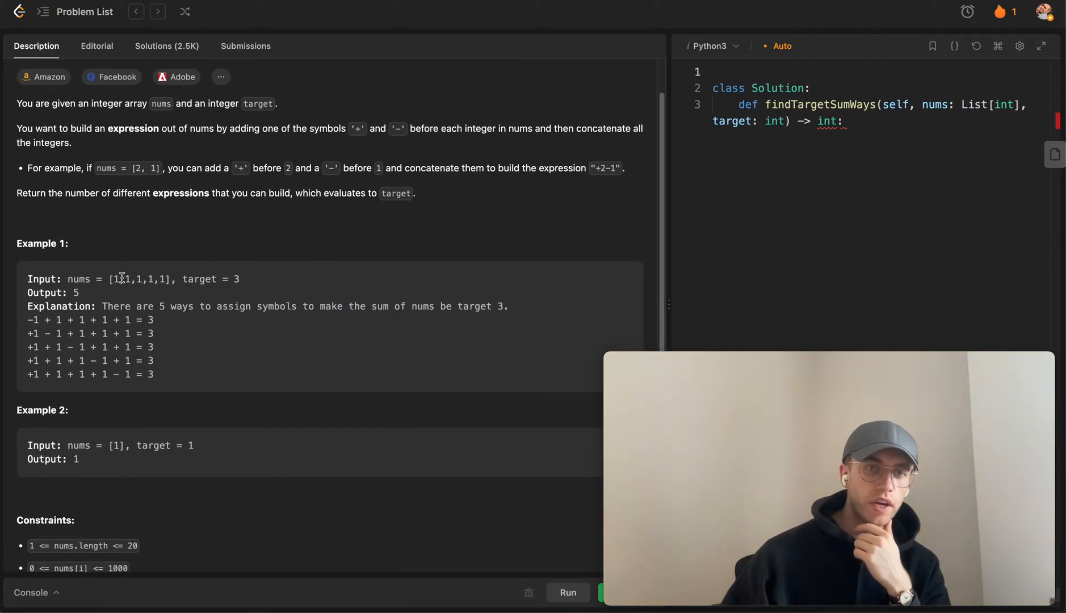
pyautogui.scroll(-3)
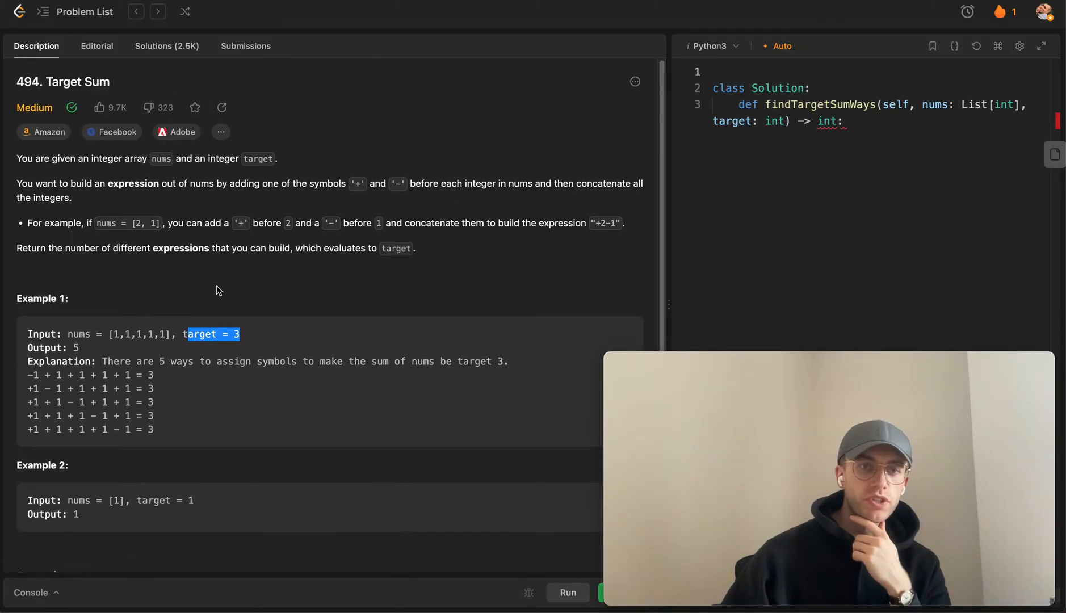
pyautogui.moveTo(404, 238)
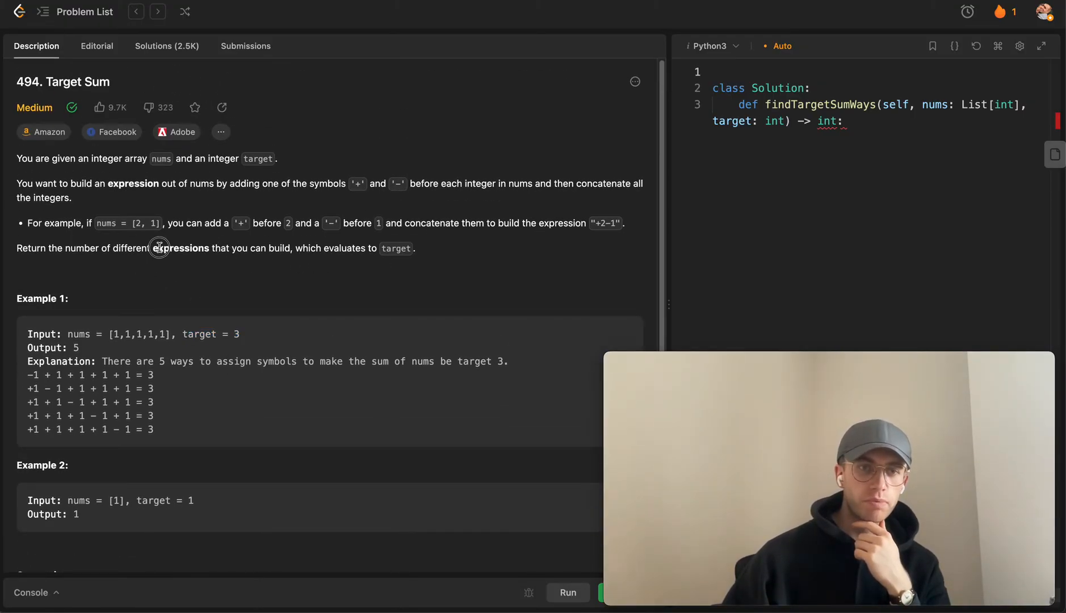
pyautogui.doubleClick(181, 247)
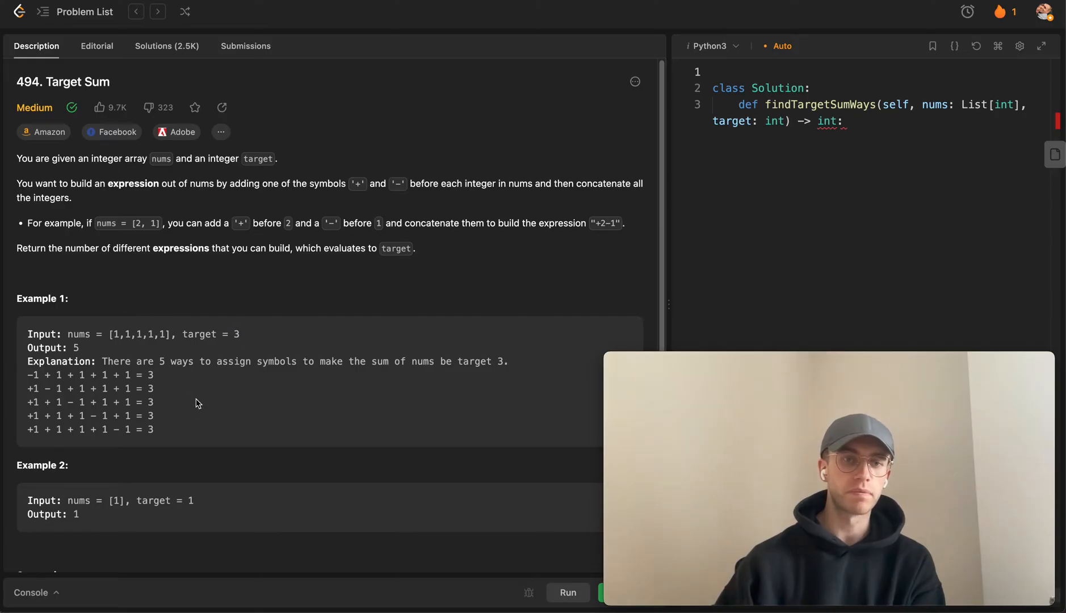
pyautogui.scroll(-3)
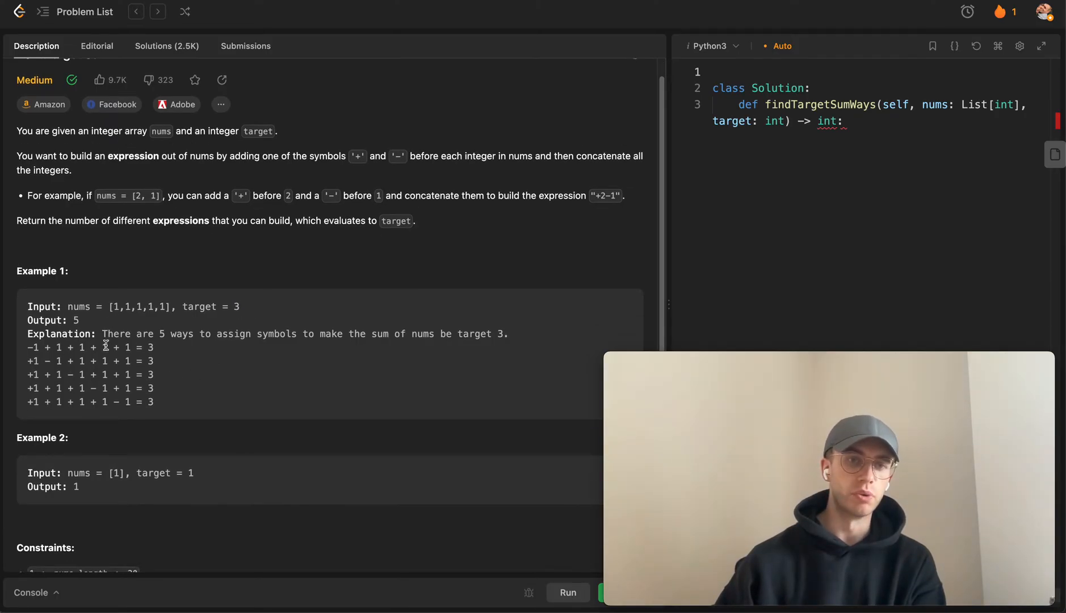
pyautogui.moveTo(12, 370)
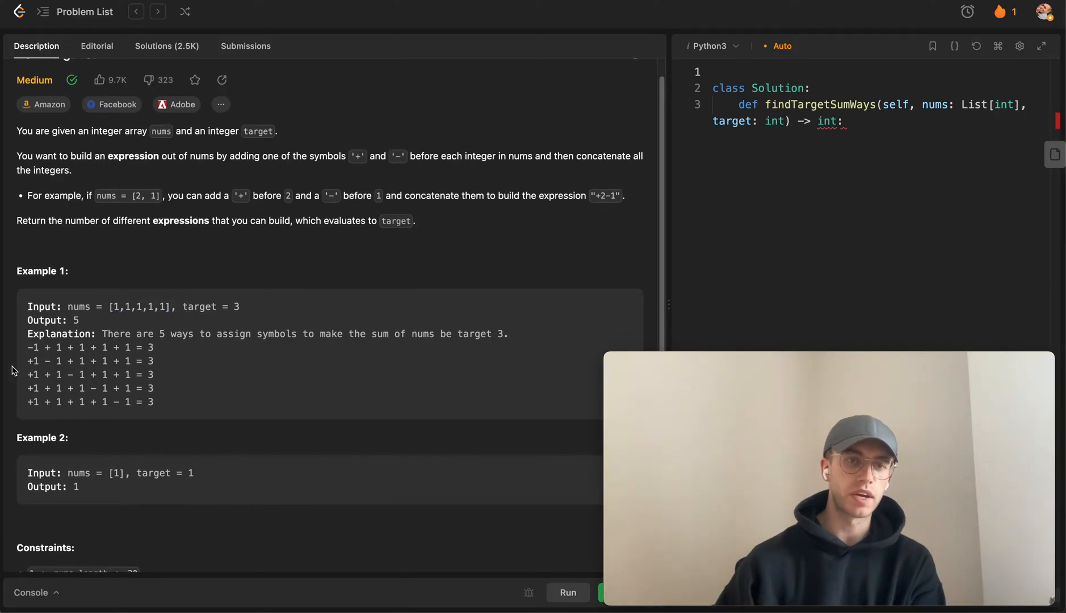
pyautogui.moveTo(54, 375)
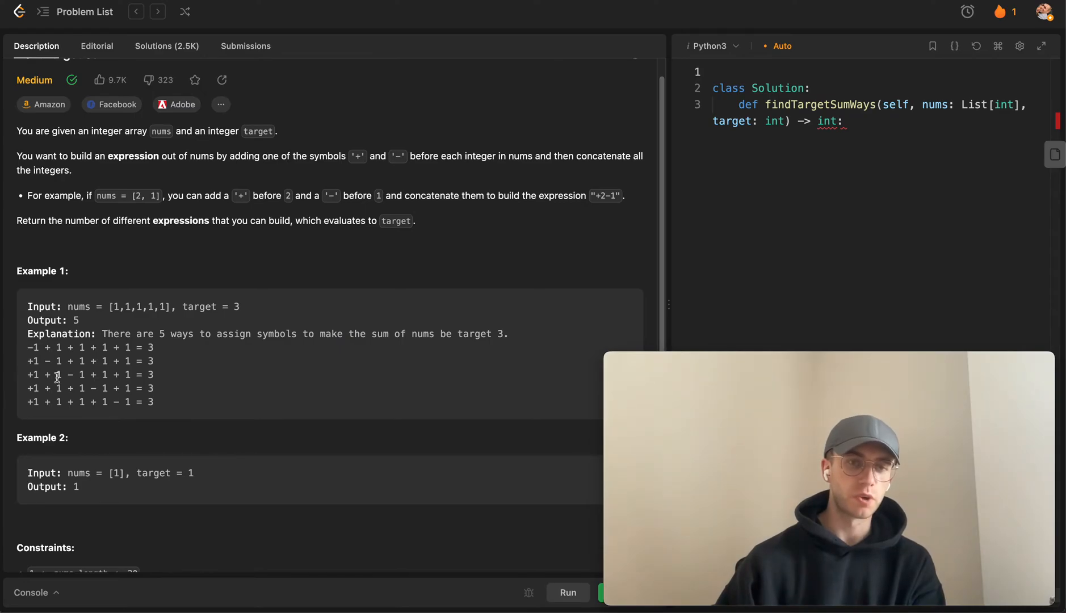
pyautogui.moveTo(44, 355)
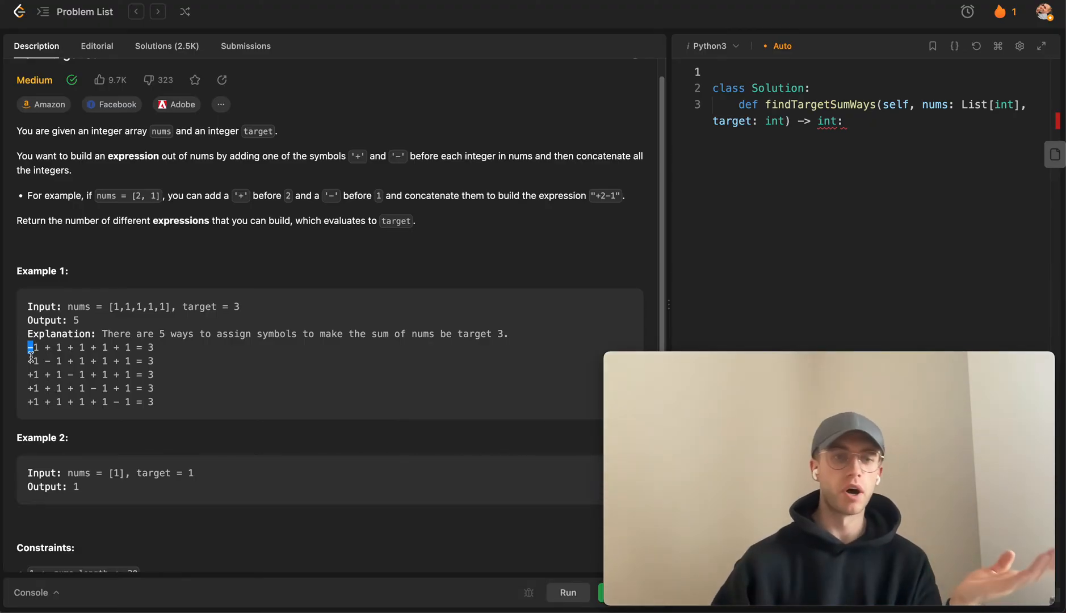
pyautogui.moveTo(580, 279)
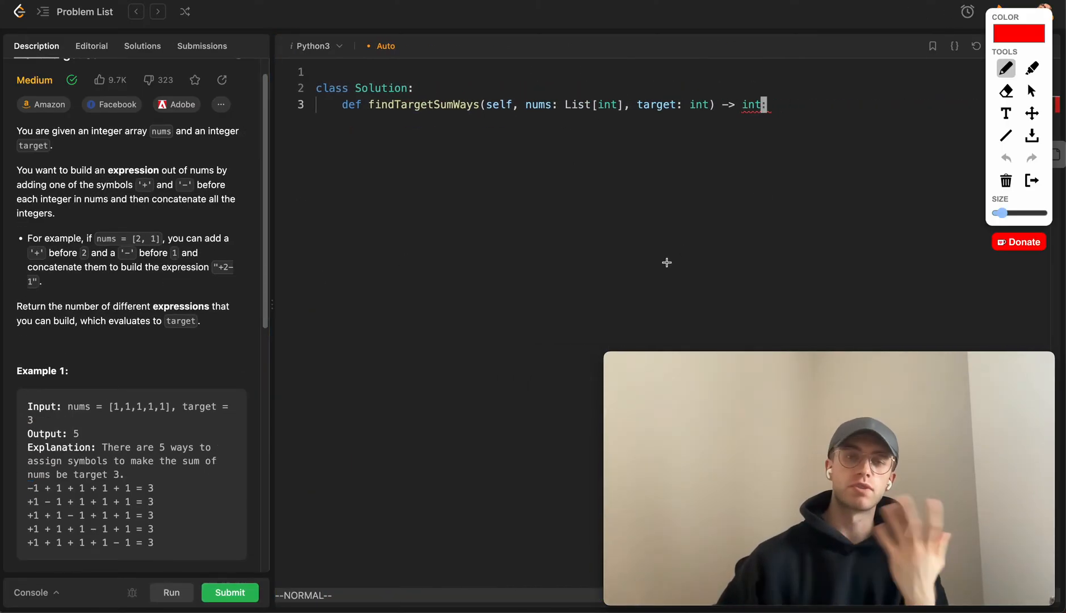
pyautogui.moveTo(529, 220)
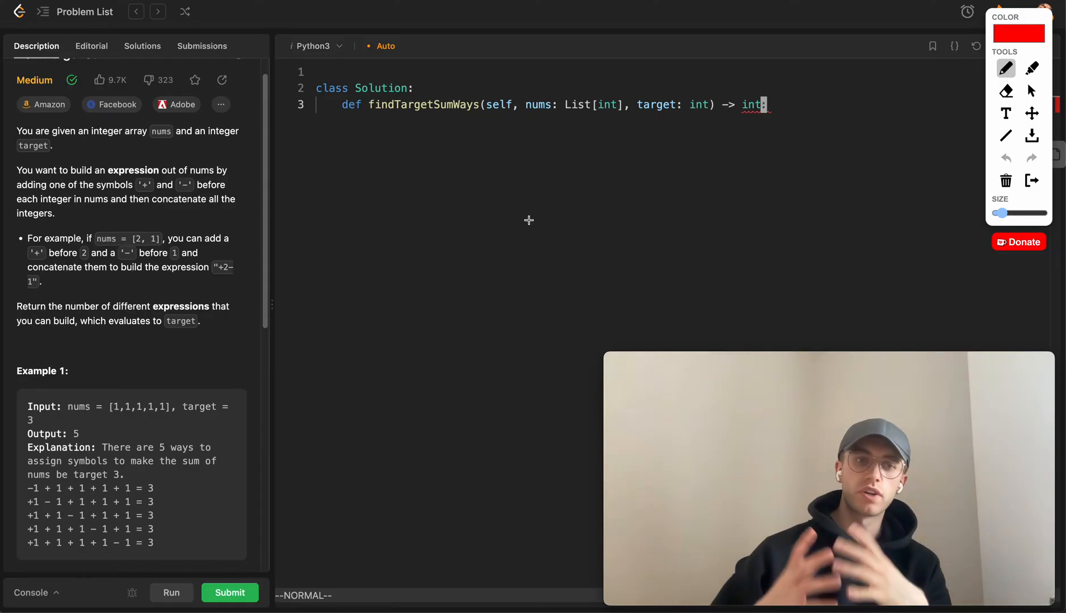
pyautogui.moveTo(522, 205)
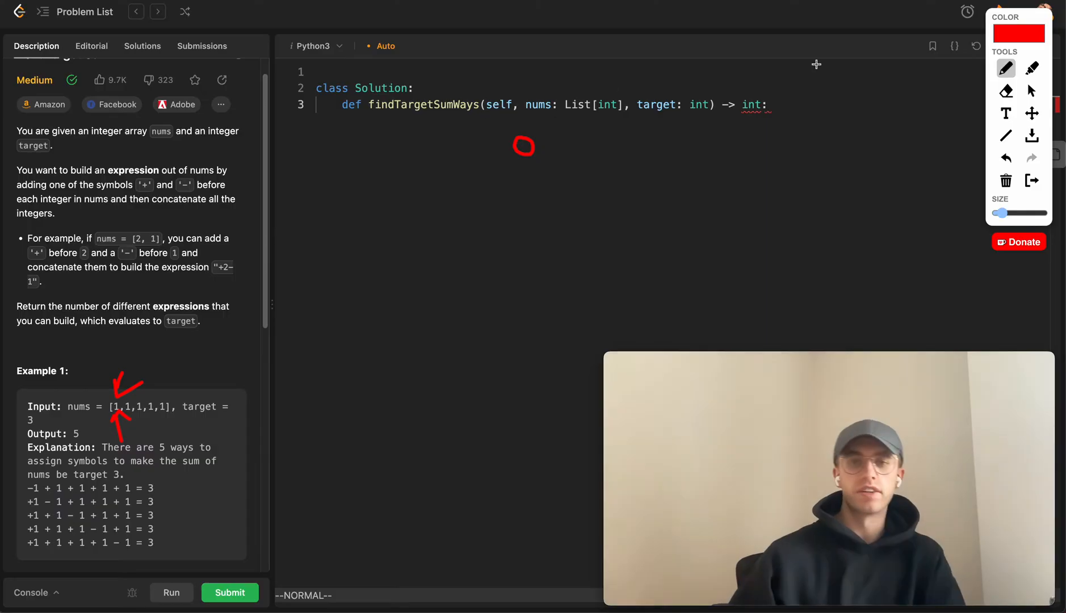
# Step: Draw a ±1 decision tree from root sum 0, branching down to node 2 and beyond
pyautogui.moveTo(525, 153); pyautogui.dragTo(459, 222)
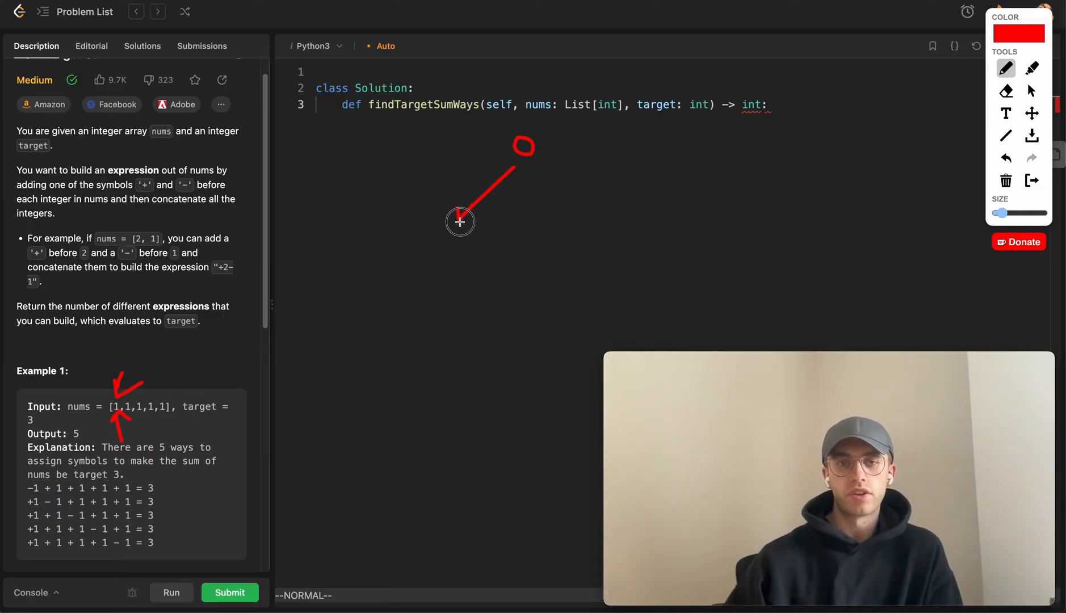
pyautogui.moveTo(522, 154); pyautogui.dragTo(582, 218)
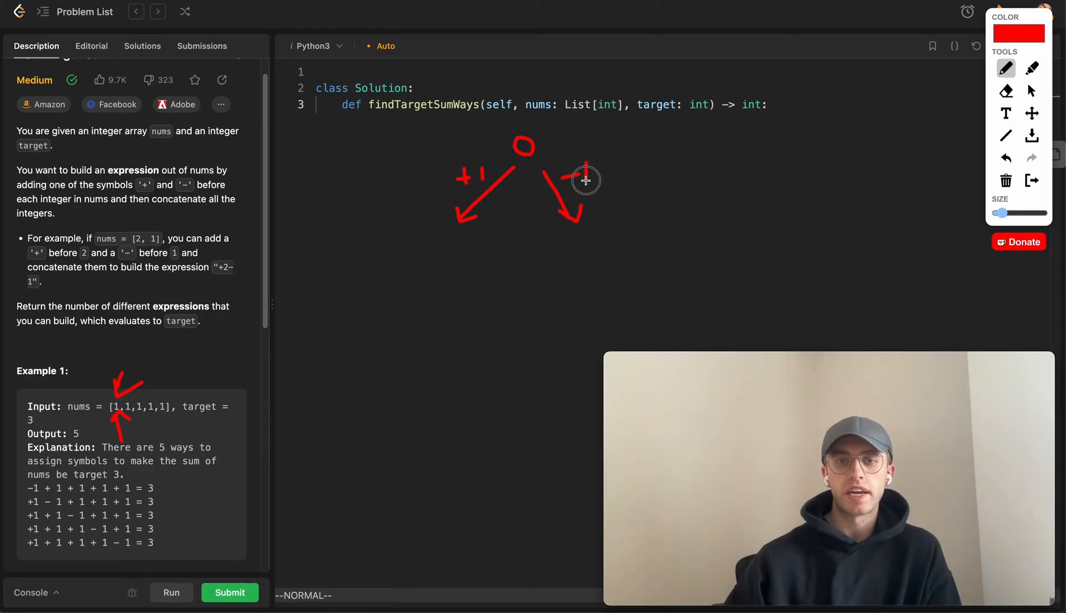
pyautogui.moveTo(572, 174); pyautogui.dragTo(588, 174)
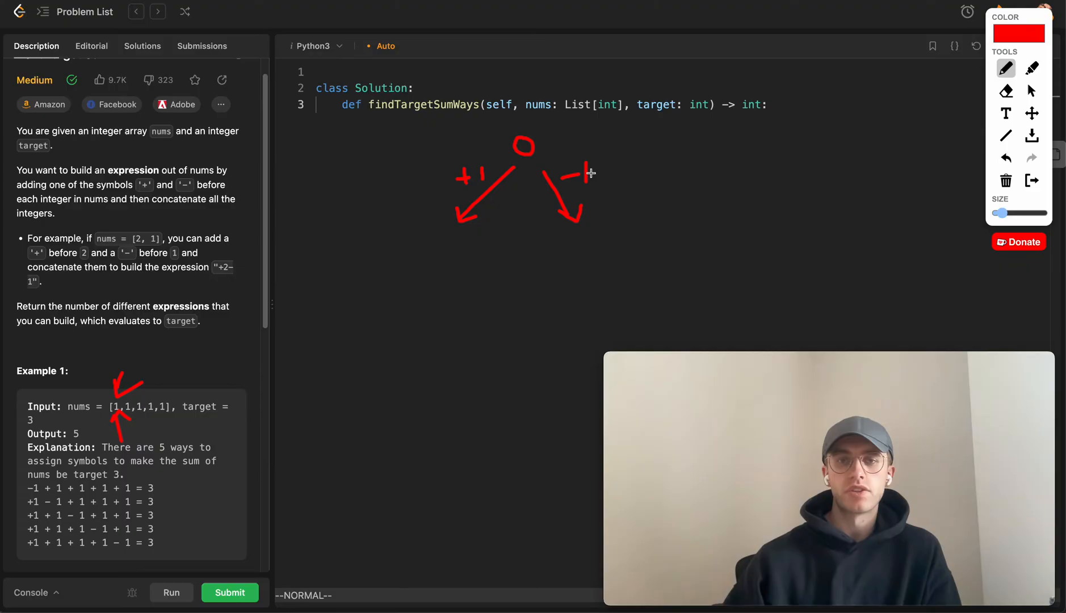
pyautogui.moveTo(454, 215)
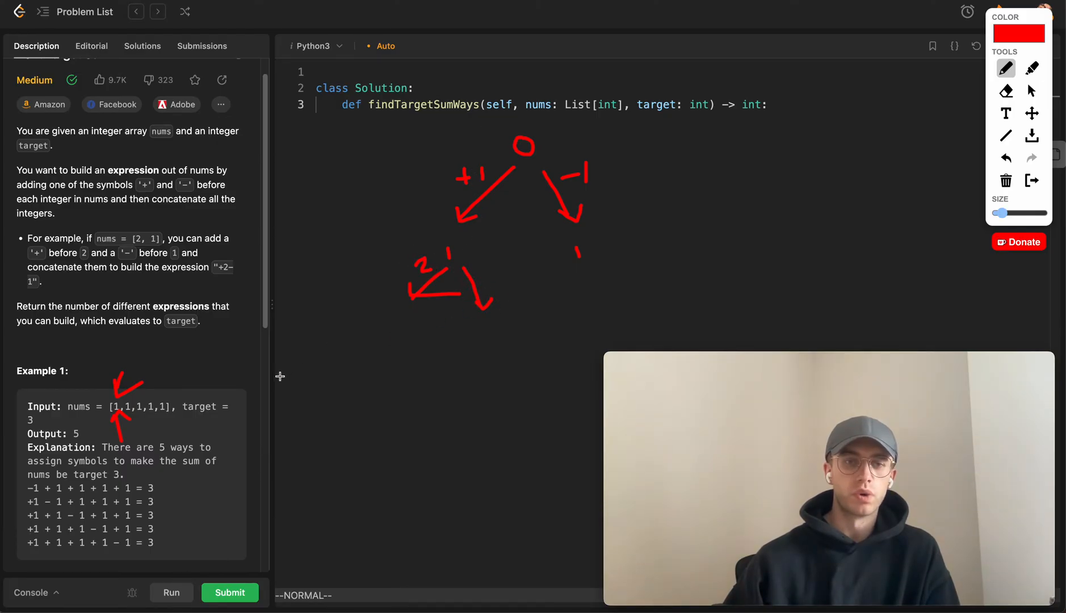
pyautogui.moveTo(119, 416)
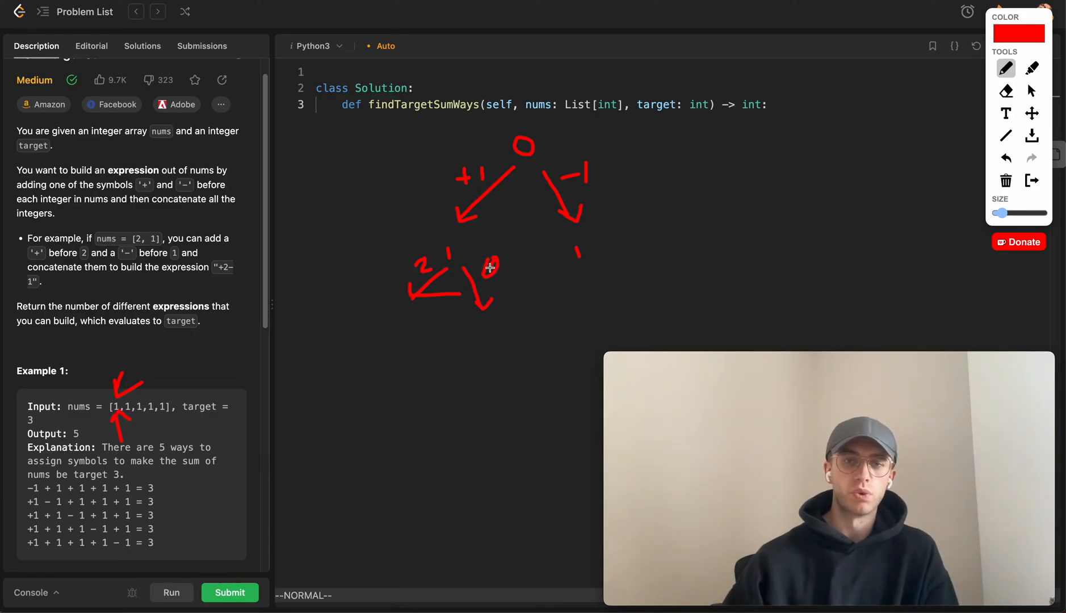
pyautogui.moveTo(406, 301)
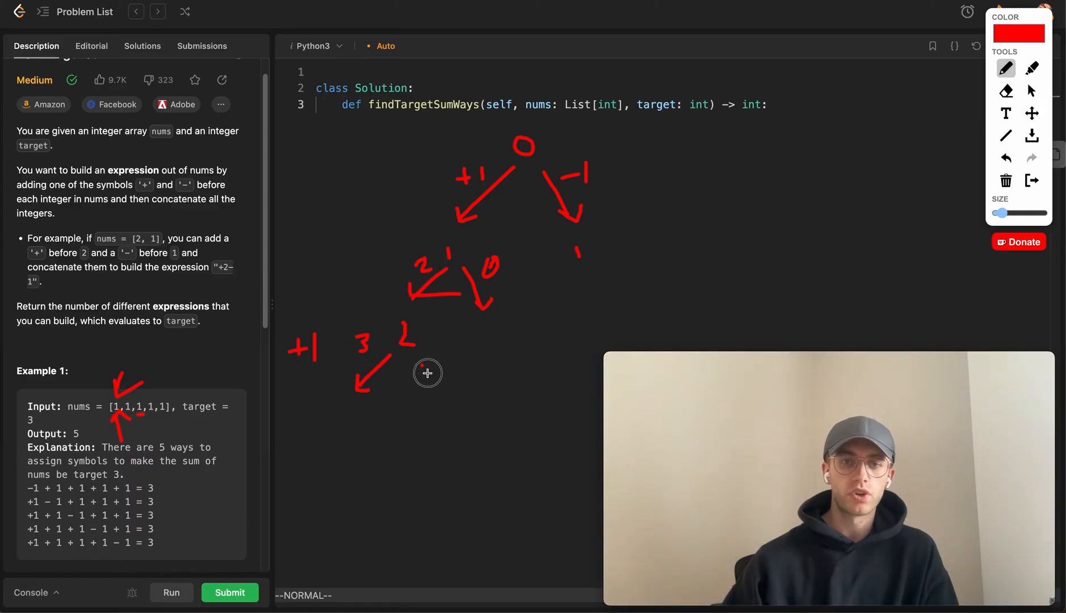
pyautogui.moveTo(418, 357); pyautogui.dragTo(439, 387)
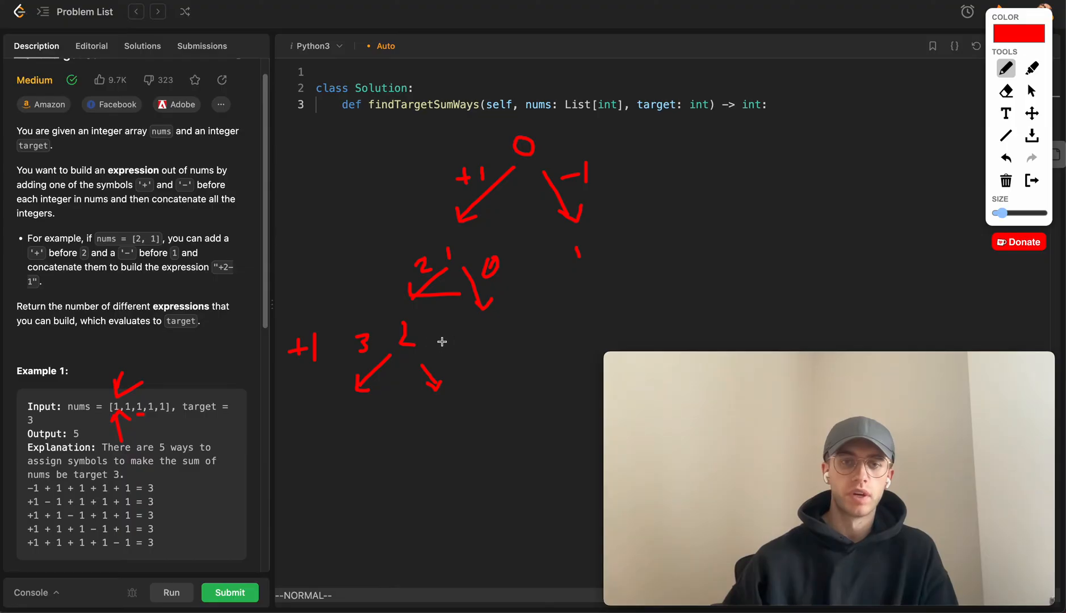
pyautogui.moveTo(442, 340); pyautogui.dragTo(463, 346)
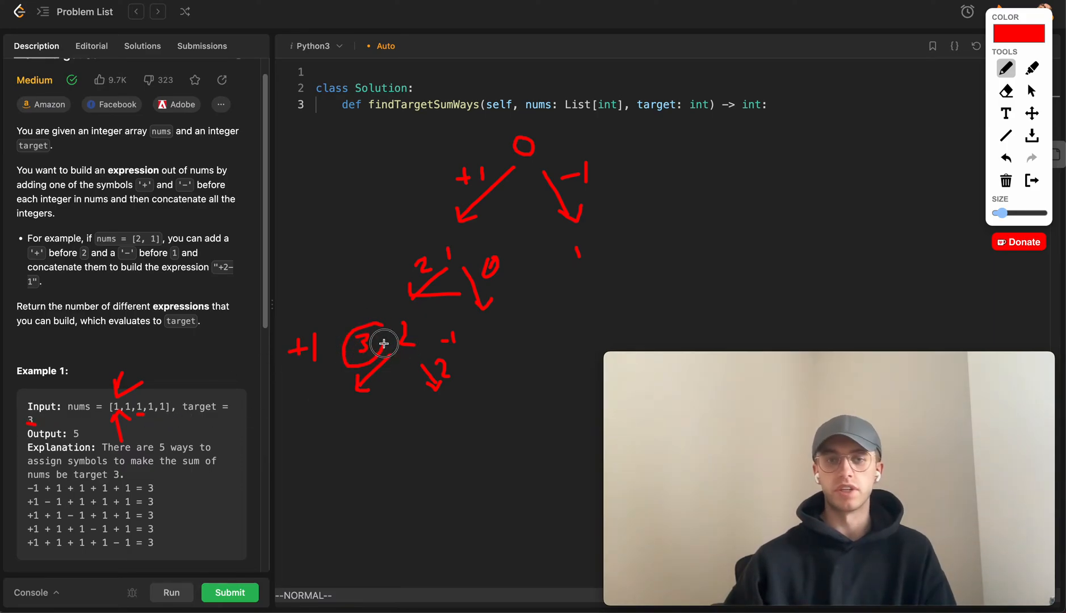
pyautogui.moveTo(461, 234)
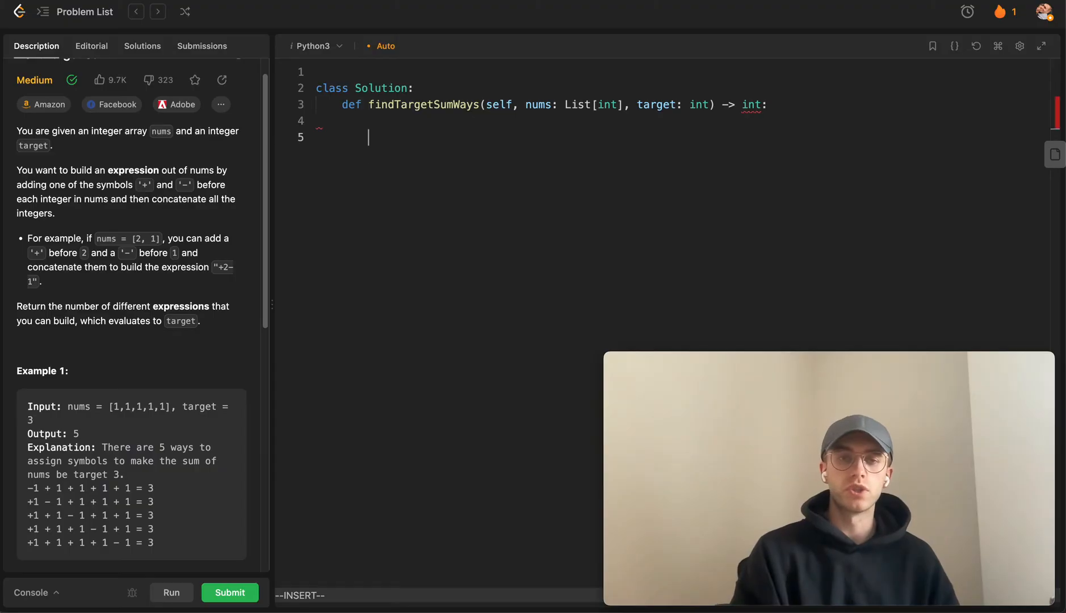
# Step: Define a nested dp(i, n) helper and make findTargetSumWays return dp(0, target)
pyautogui.write('return dp()')
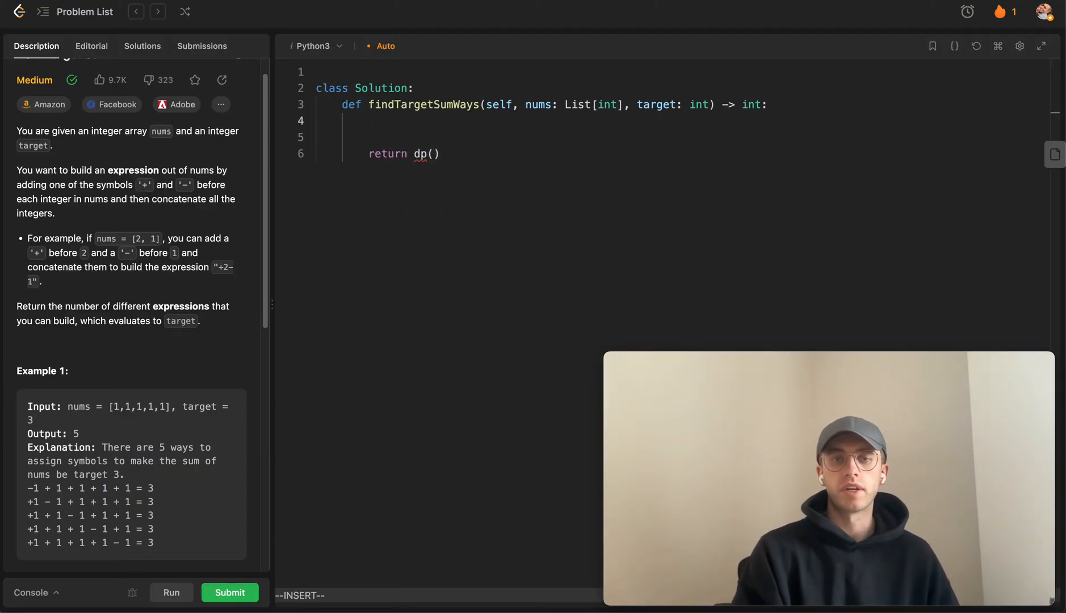
pyautogui.write('def de')
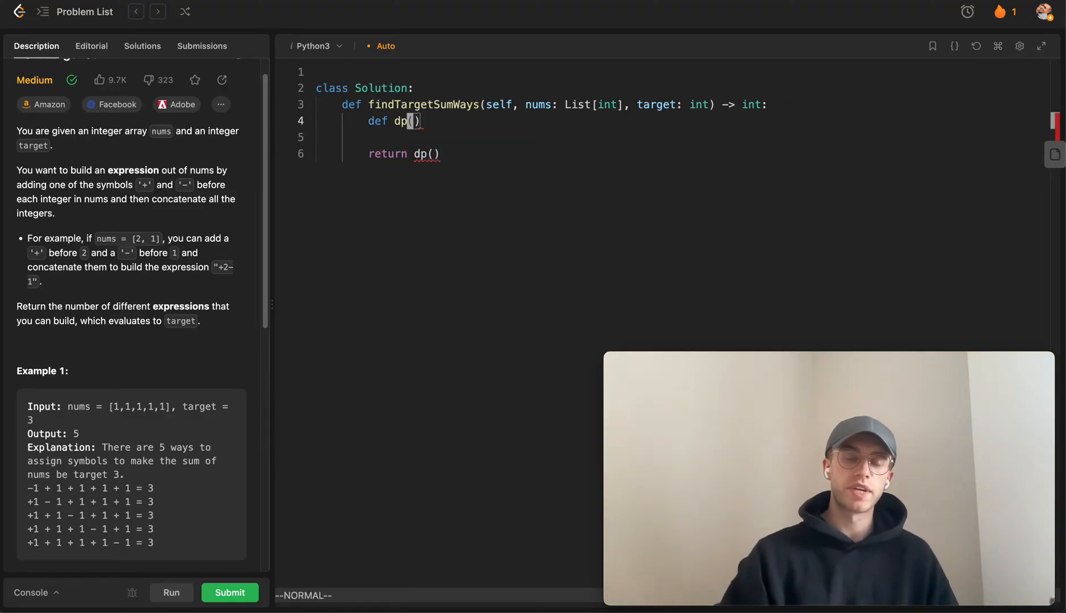
pyautogui.write('i,')
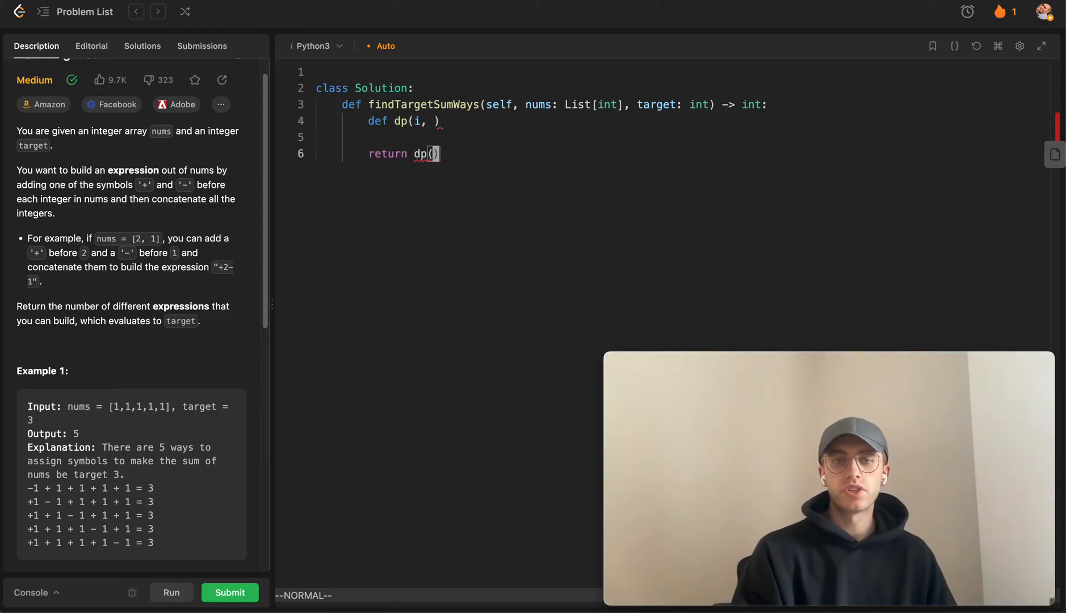
pyautogui.write('0,')
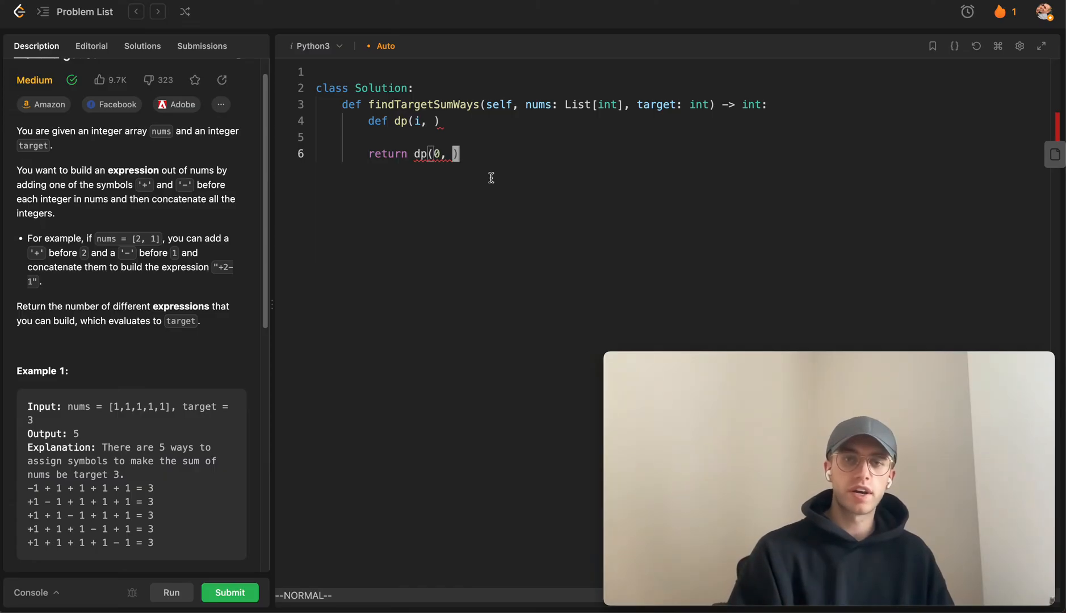
pyautogui.write('target')
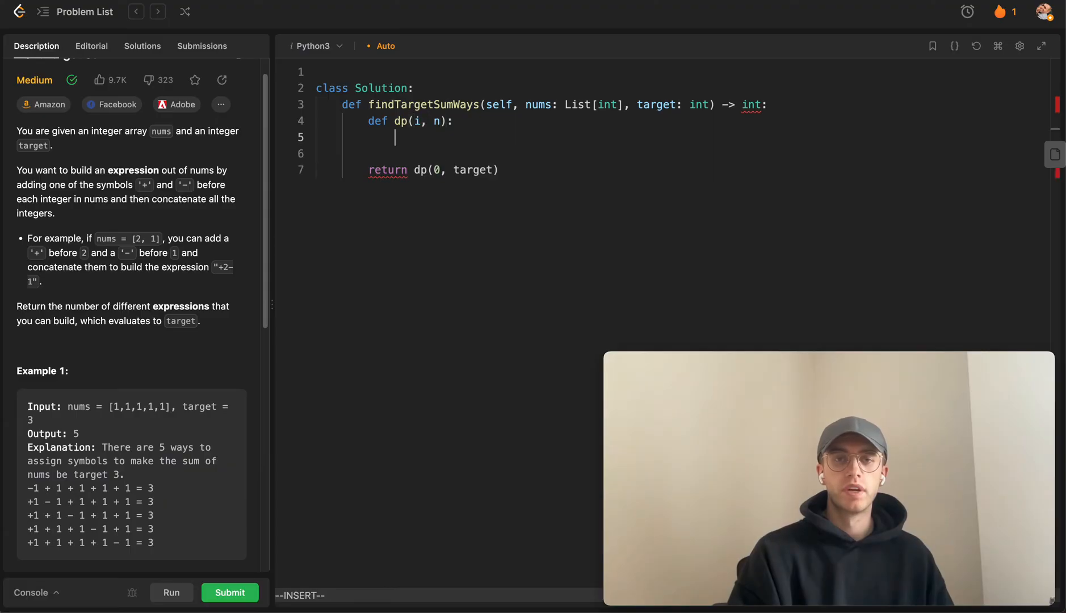
# Step: Write the base-case check 'if i == len(nums):' under a '# base case' comment
pyautogui.write('# base case')
pyautogui.write('if')
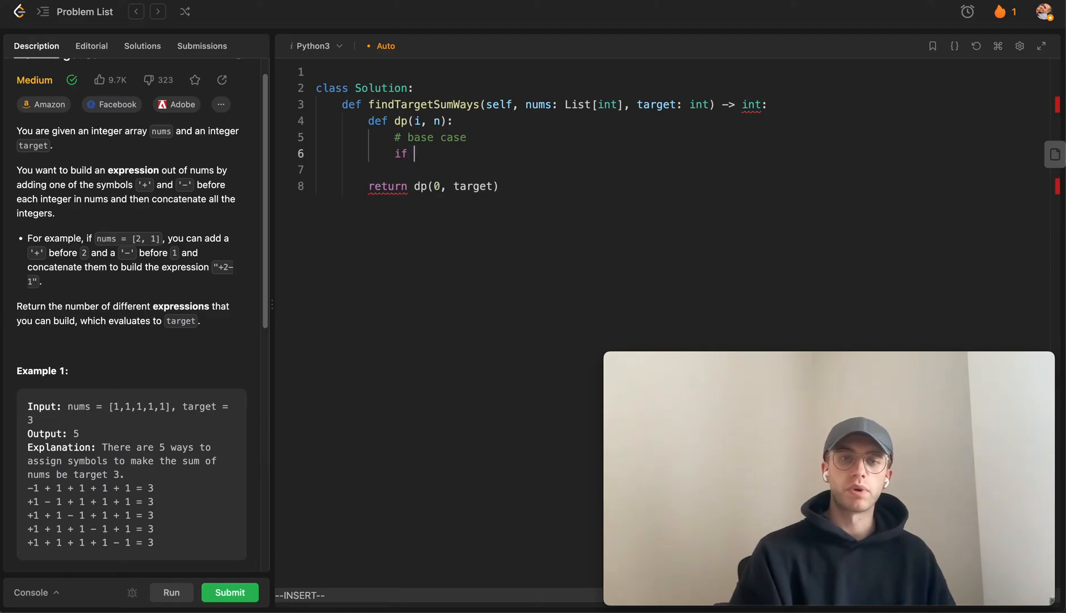
pyautogui.write('i')
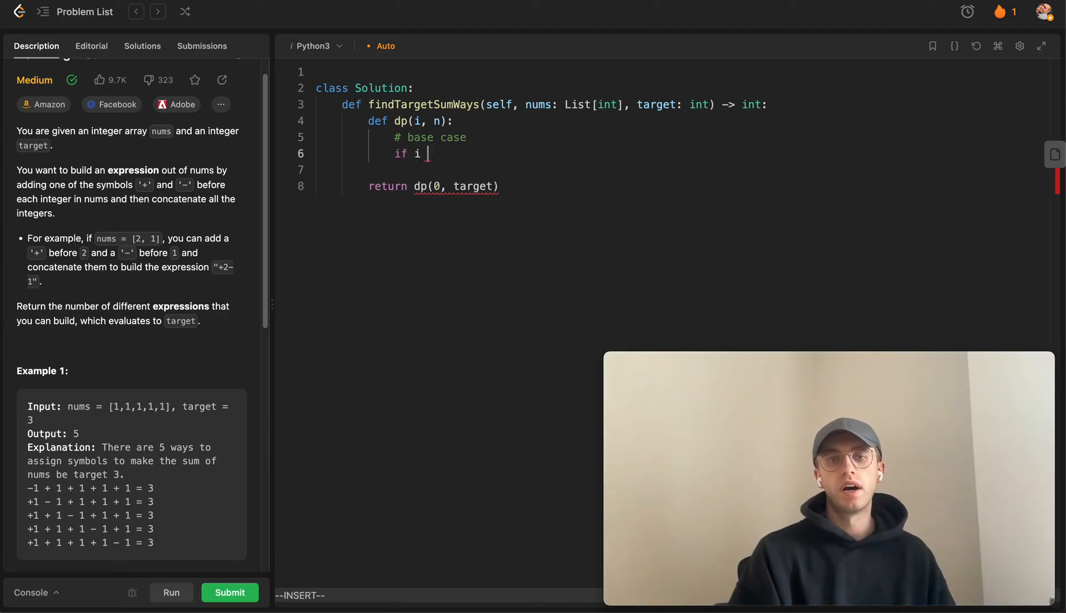
pyautogui.write('== l')
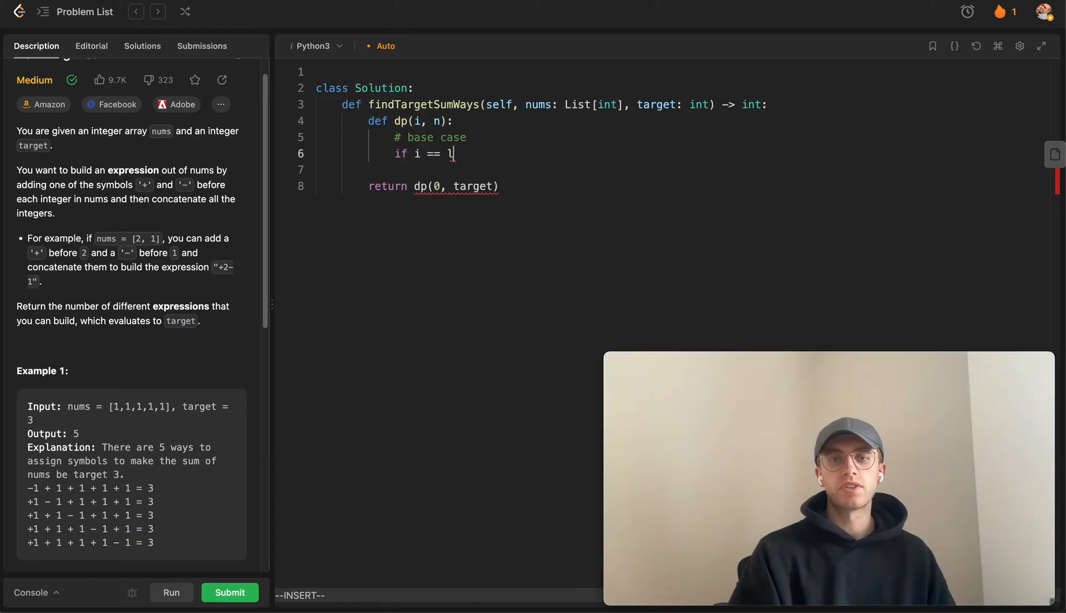
pyautogui.write('en(nums):')
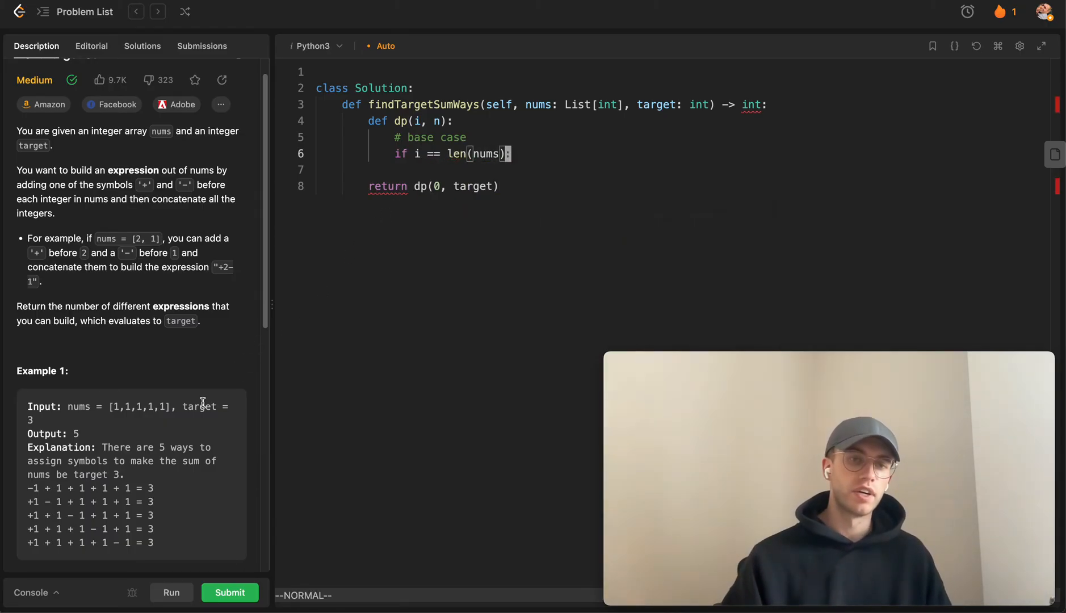
pyautogui.moveTo(62, 418)
pyautogui.write('e')
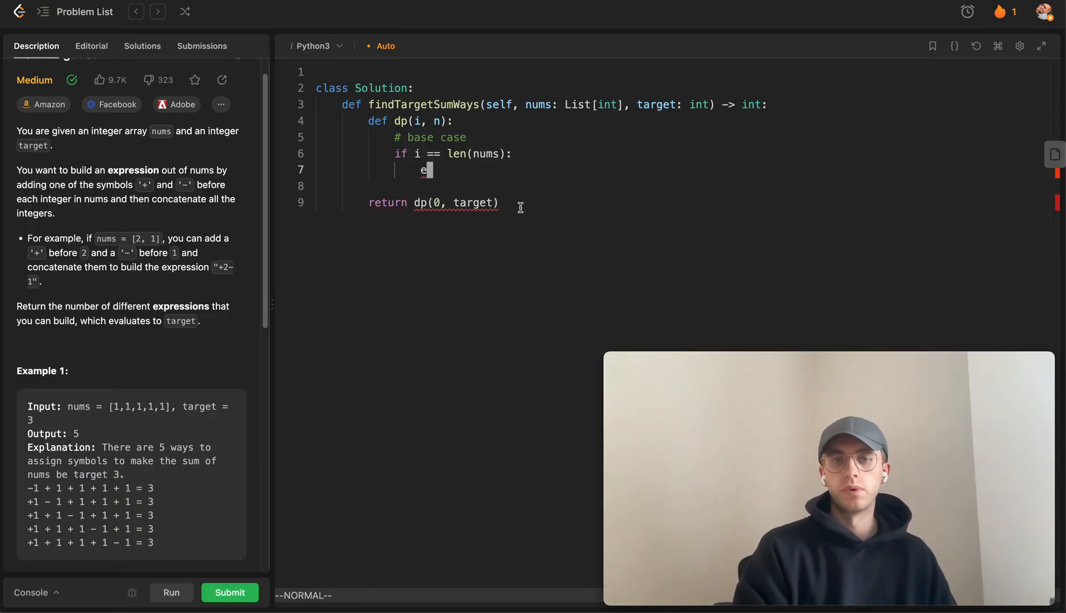
# Step: Make the base case return 1 if n == 0 else 0
pyautogui.write('return 1')
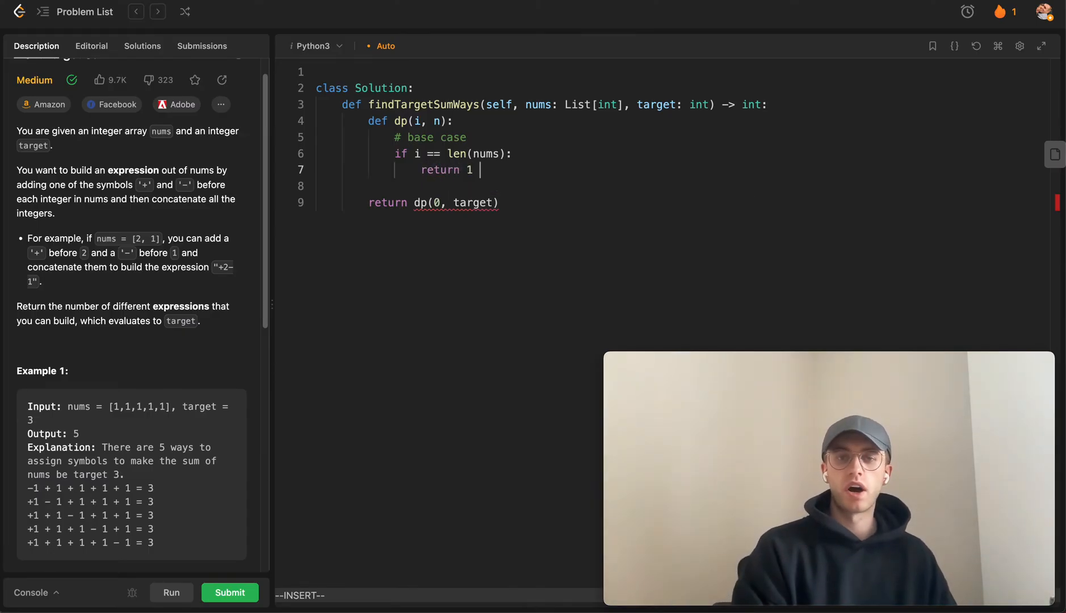
pyautogui.write('if')
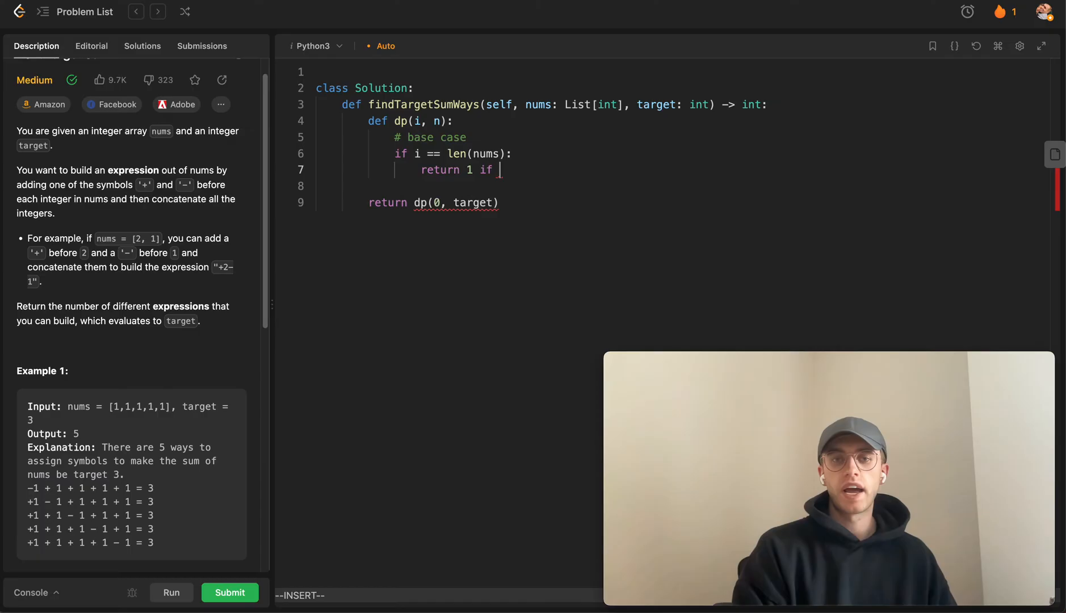
pyautogui.write('n == 0')
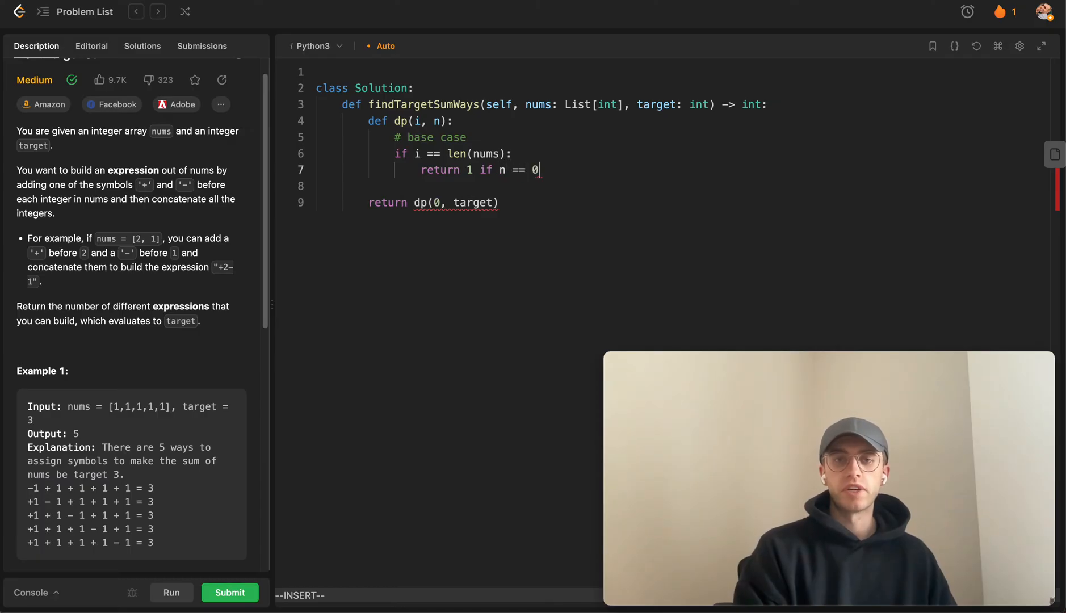
pyautogui.write('else 0')
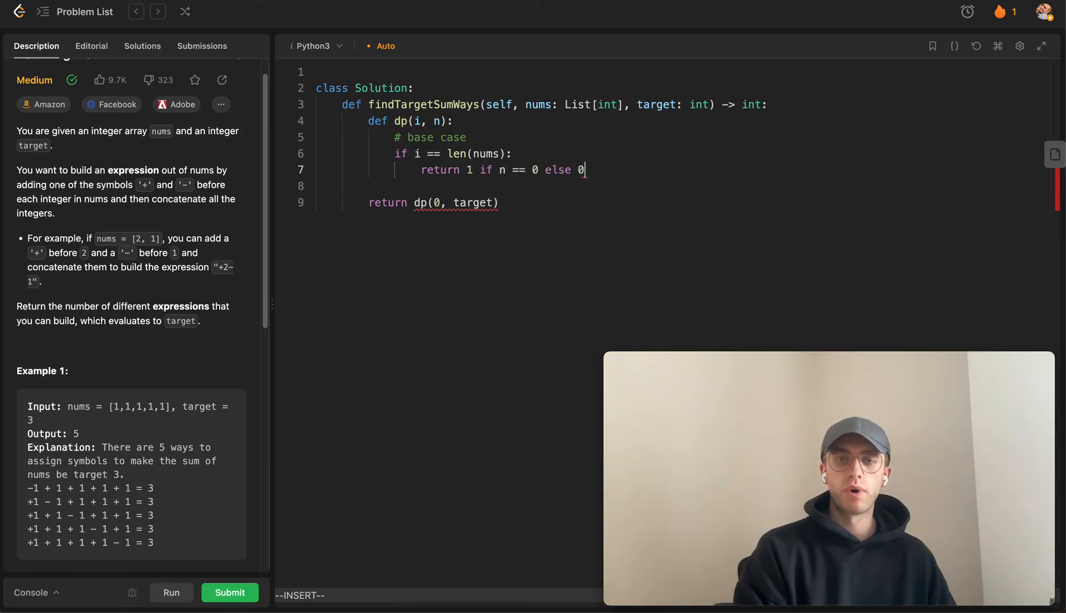
pyautogui.press('Escape')
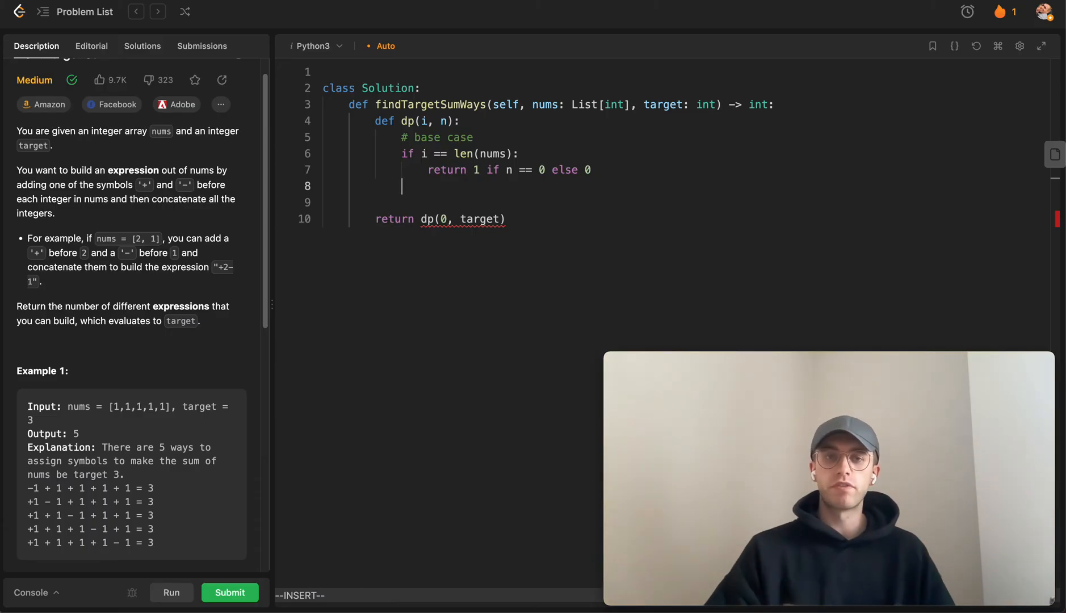
# Step: Return dp(i + 1, n + nums[i]) or dp(i + 1, n - nums[i]) as the recursive step
pyautogui.write('retu')
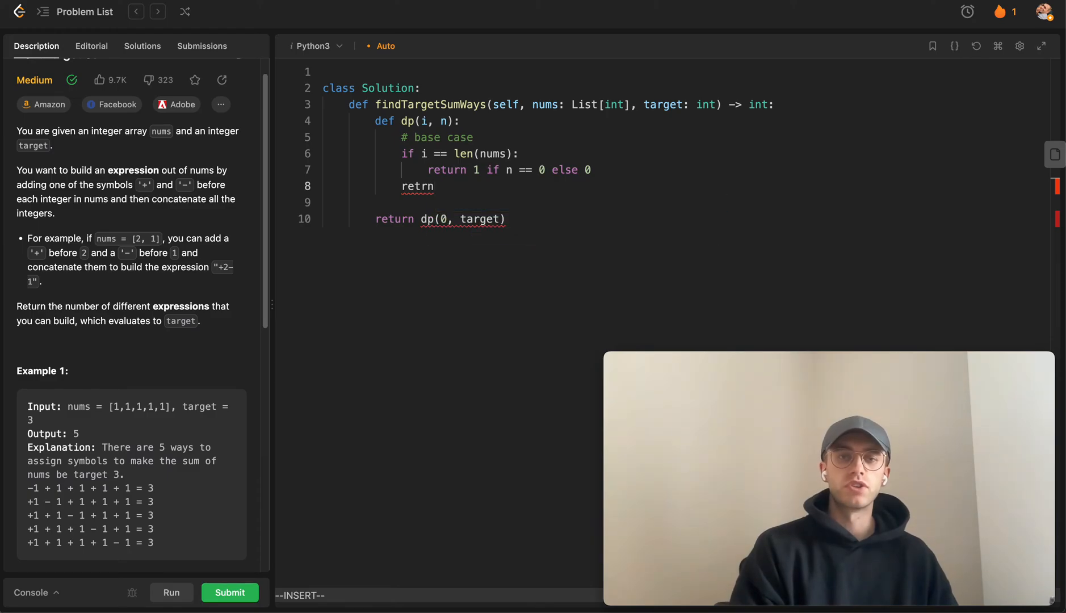
pyautogui.write('return dp()')
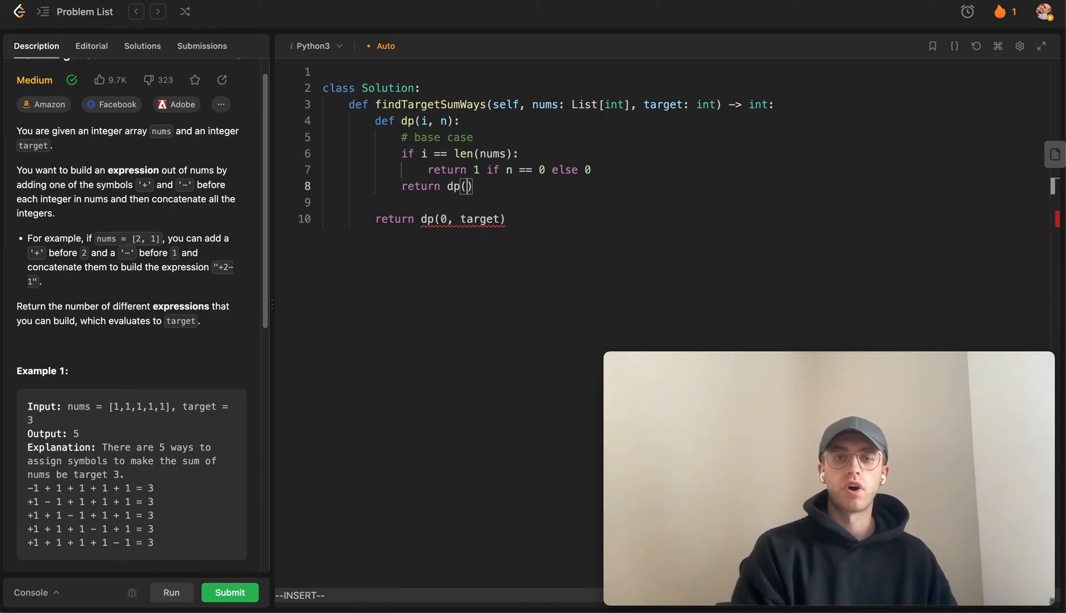
pyautogui.write('i + 1,')
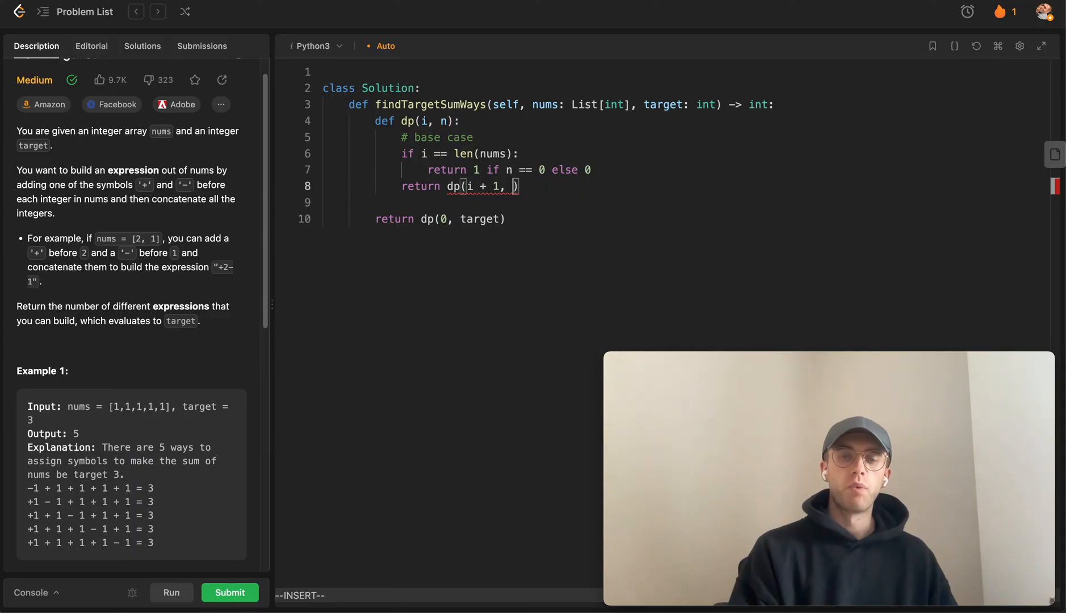
pyautogui.write('n + nums[i')
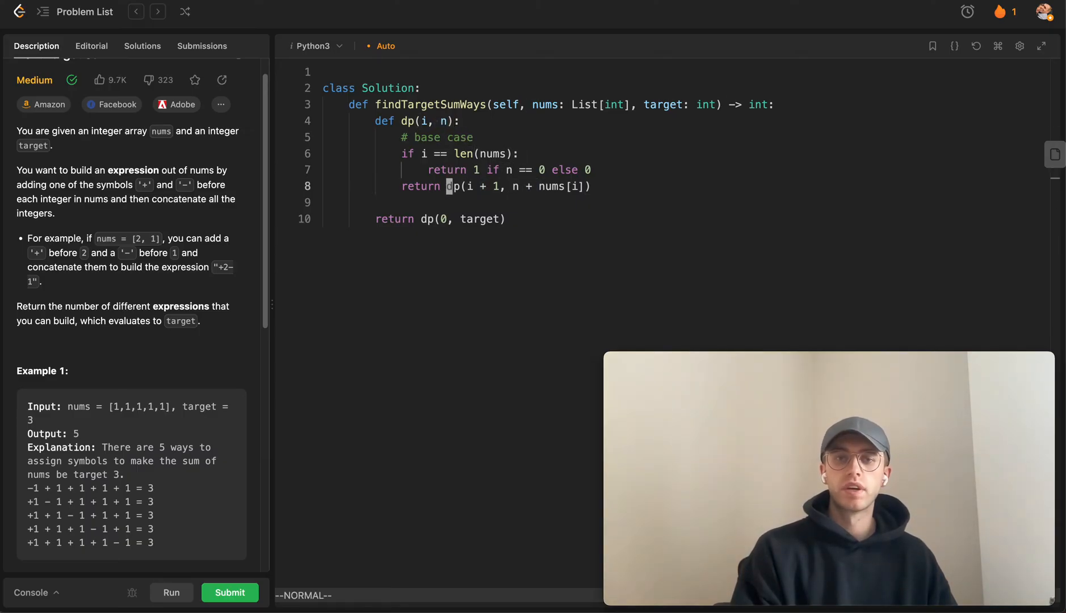
pyautogui.write('or')
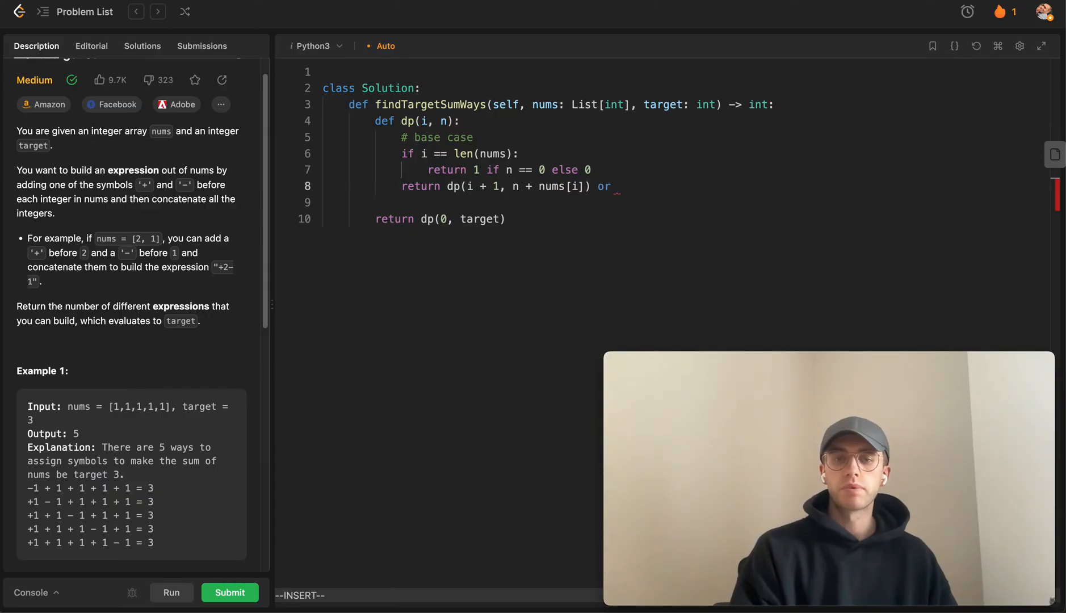
pyautogui.write('d')
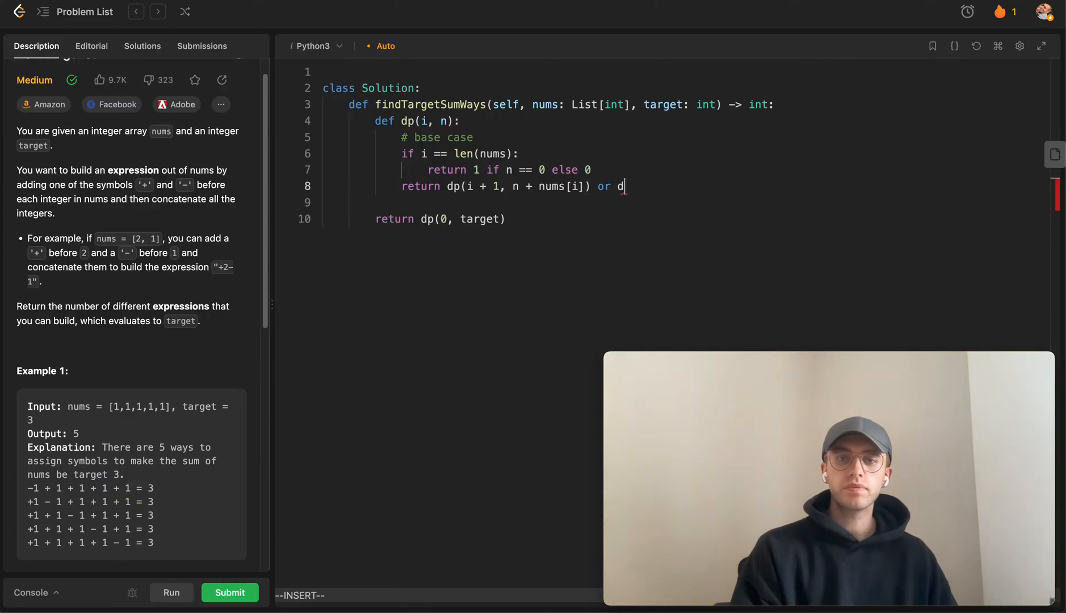
pyautogui.write('p()')
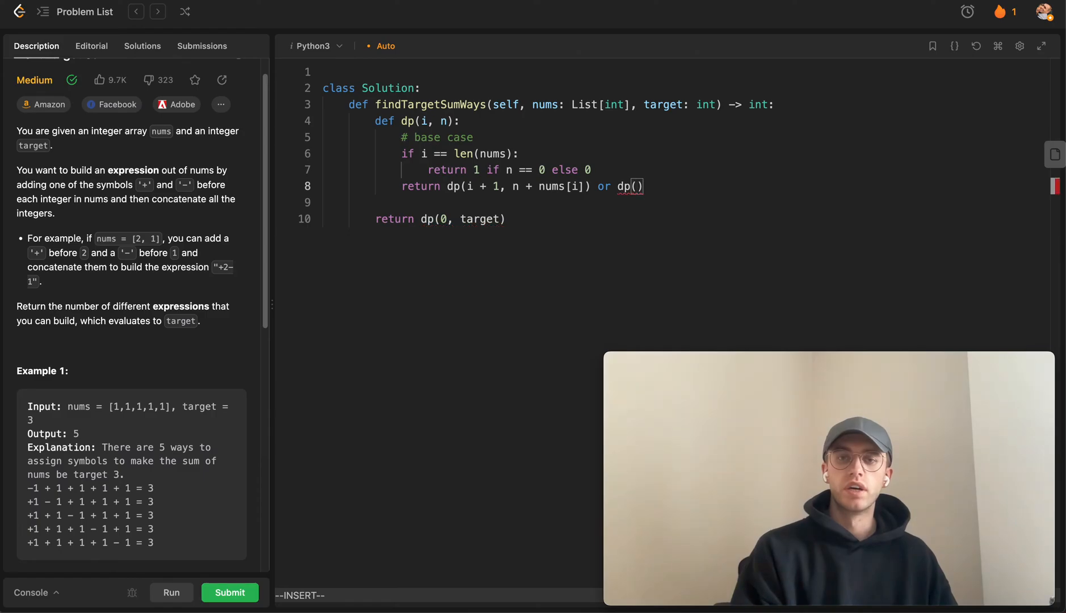
pyautogui.write('i + 1, n')
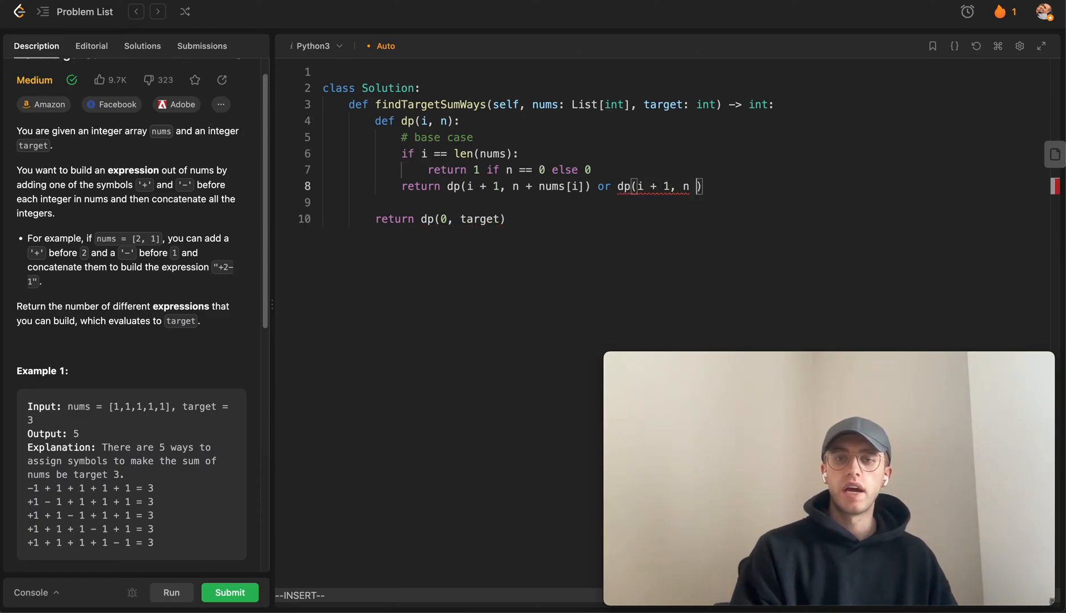
pyautogui.write('- nums[i]')
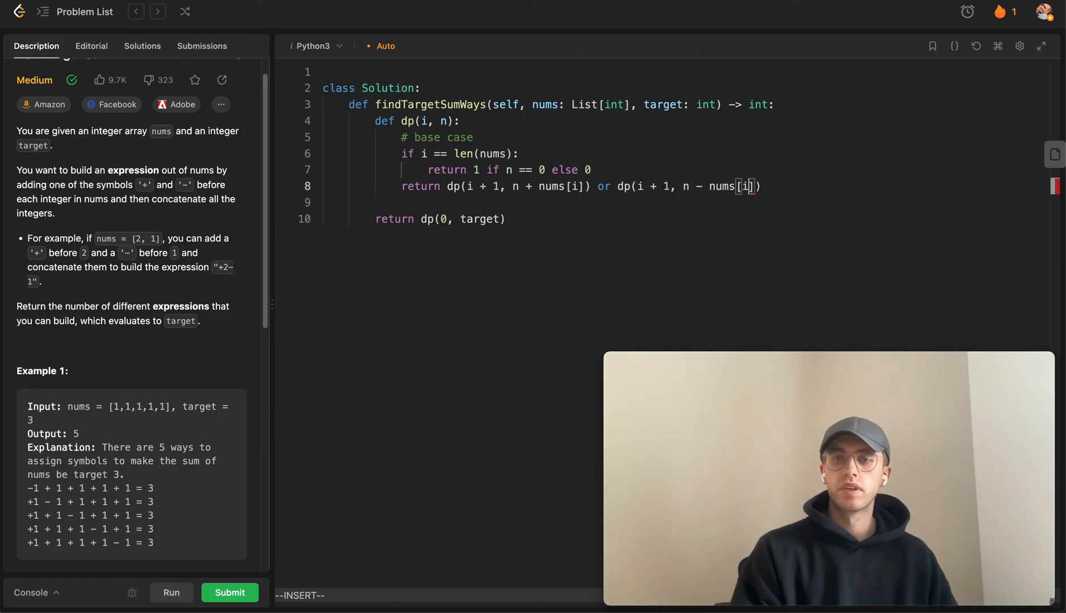
pyautogui.press('Escape')
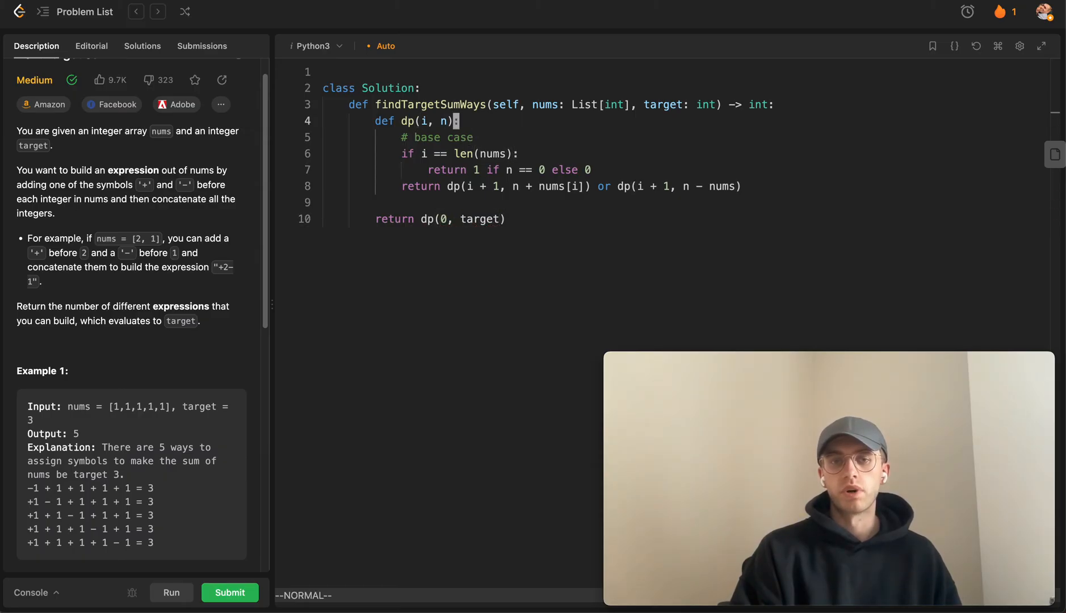
pyautogui.write('@cache')
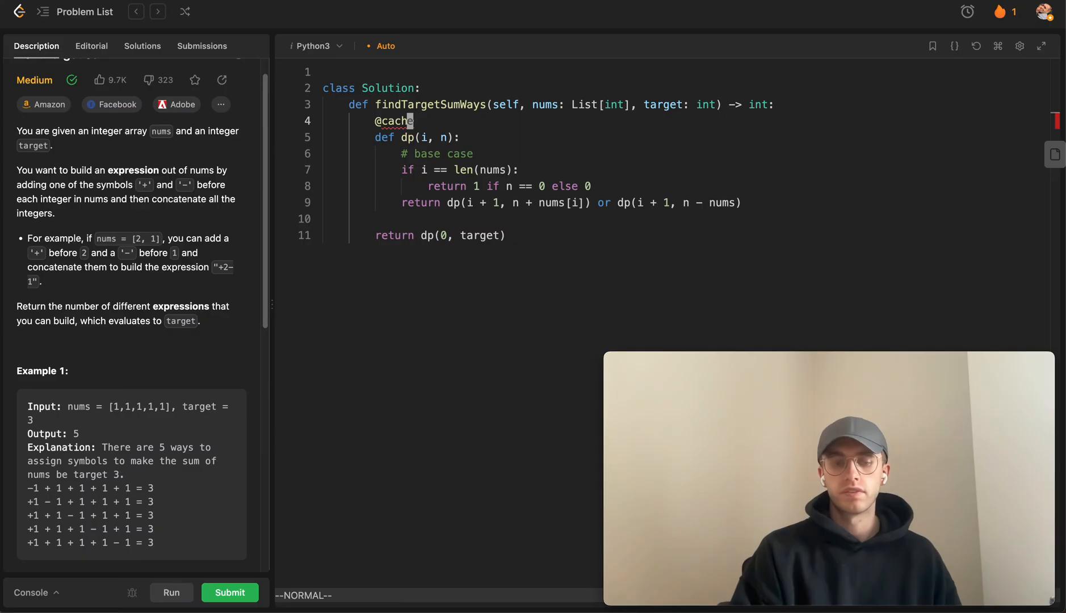
pyautogui.click(171, 592)
pyautogui.write('t')
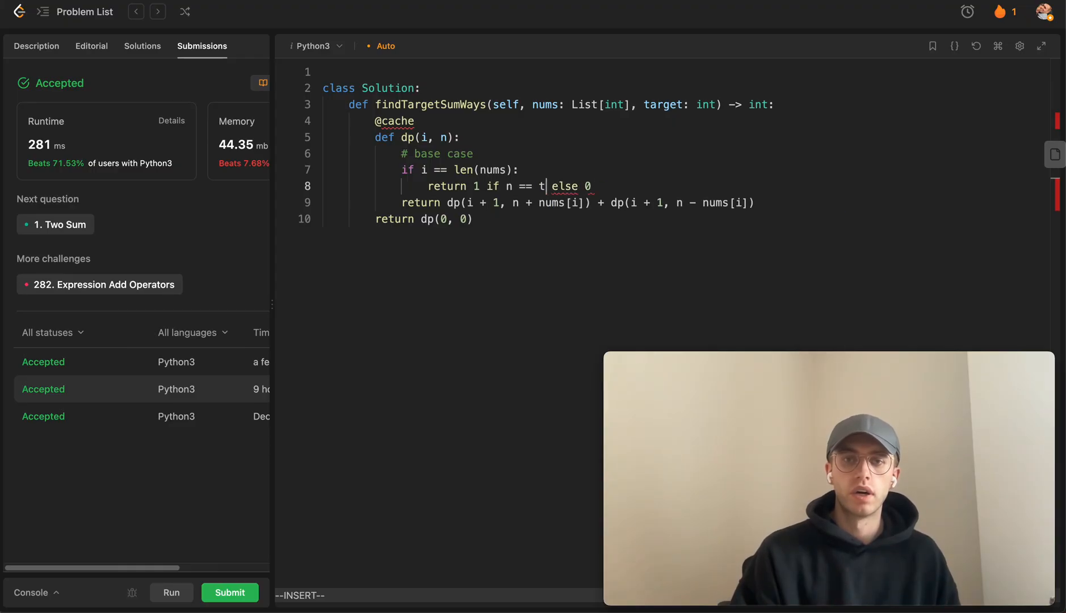
# Step: Change the base case to compare n == target and resubmit for another Accepted result
pyautogui.write('arget')
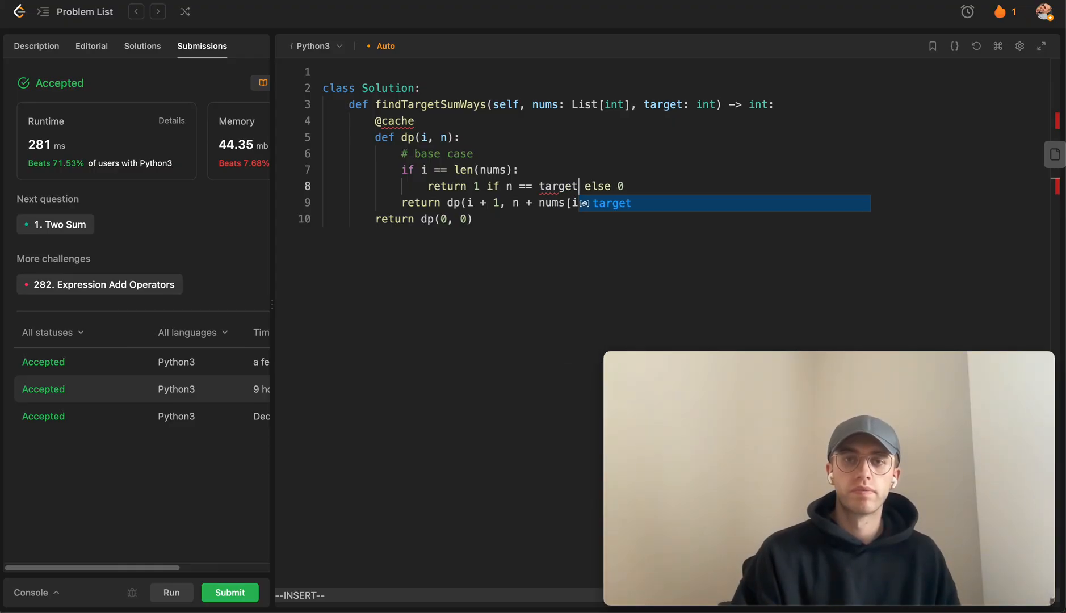
pyautogui.click(172, 593)
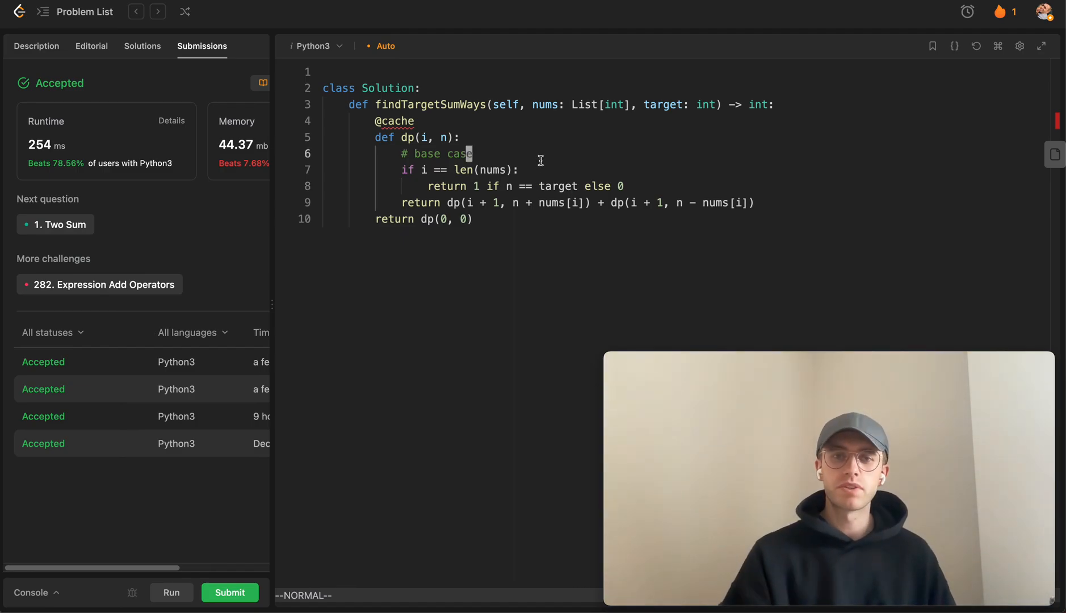
# Step: Add a top-line note 'TIME AND SPACE: O(target * len(nums))'
pyautogui.write('TIME:')
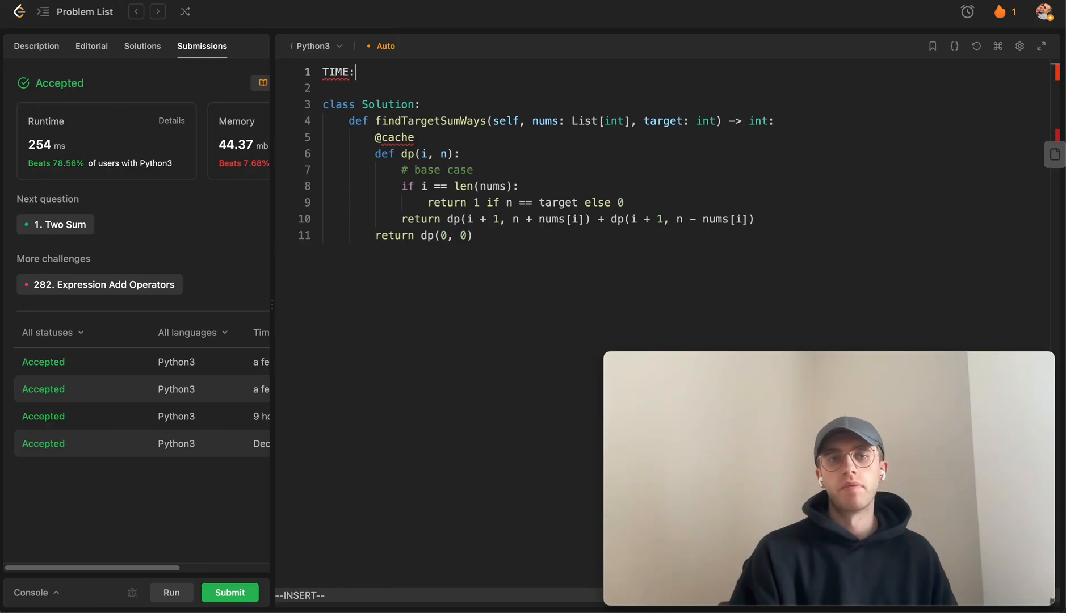
pyautogui.write('AND SPE')
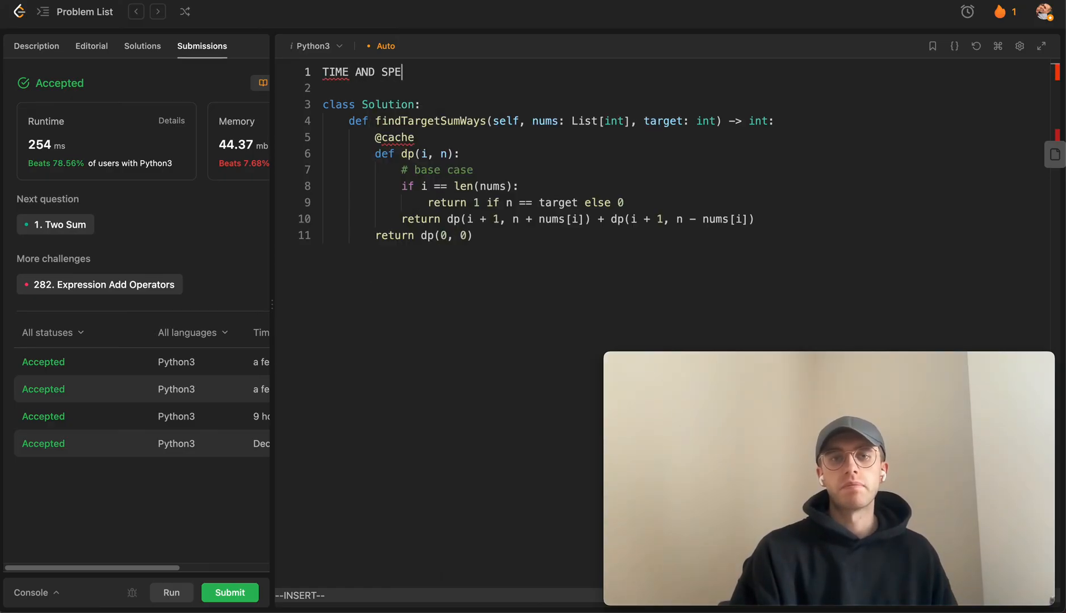
pyautogui.write('CE:')
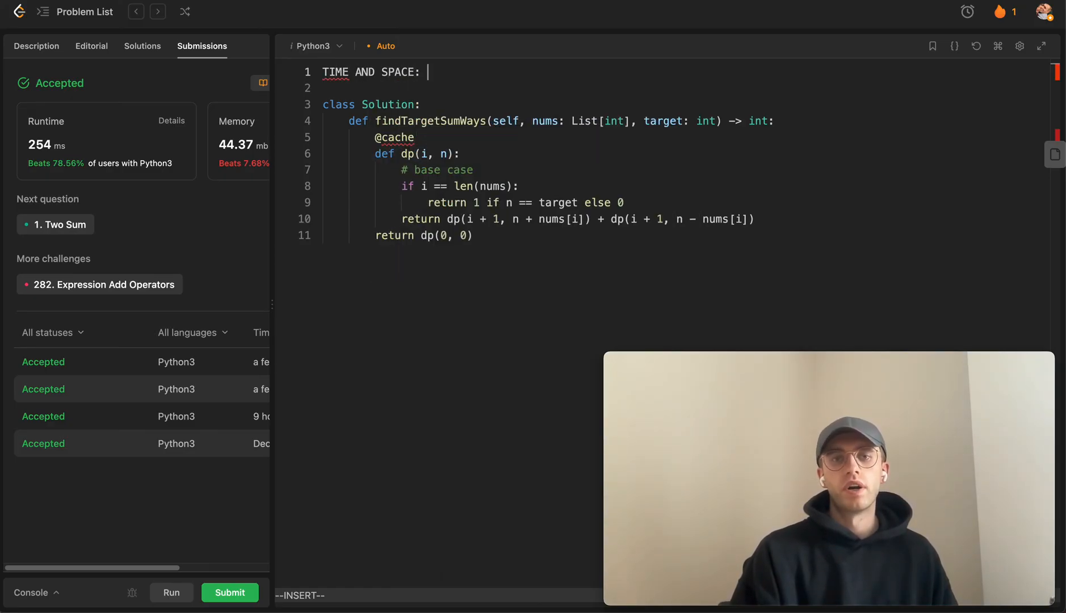
pyautogui.write('O()')
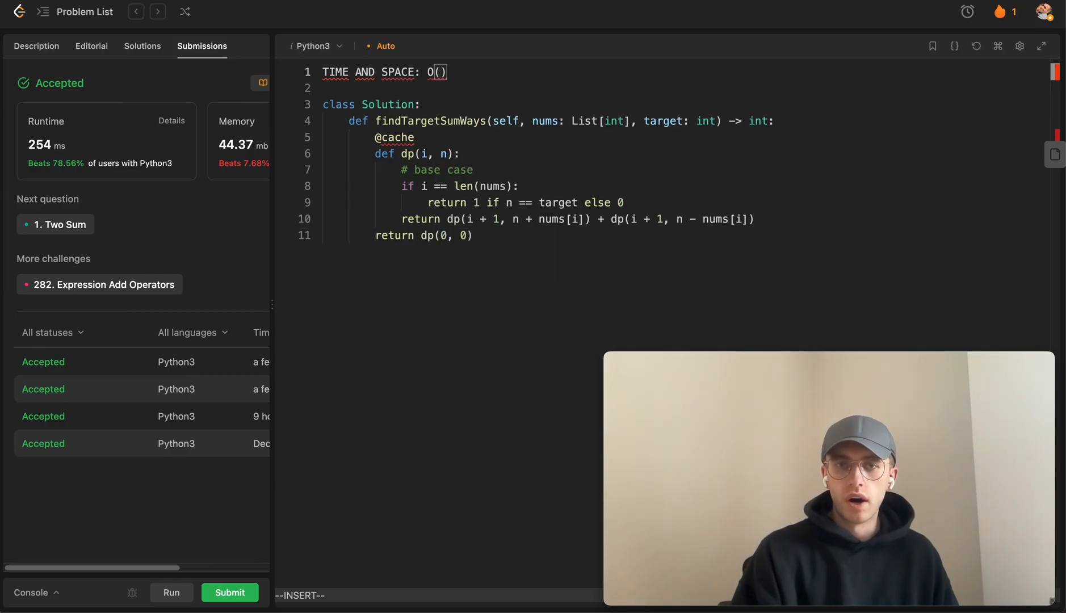
pyautogui.write('target')
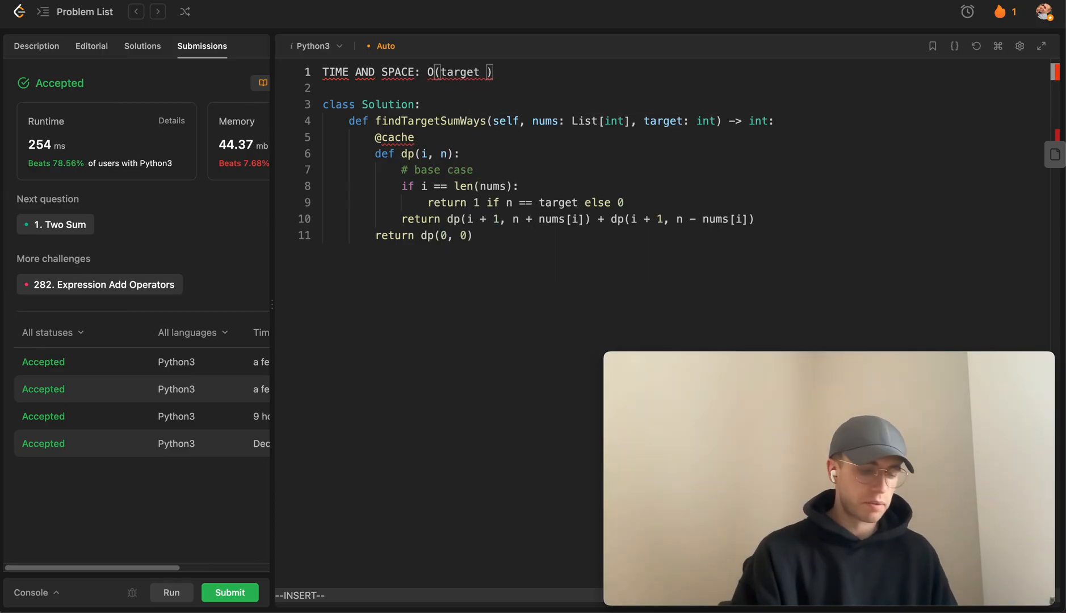
pyautogui.write('* len')
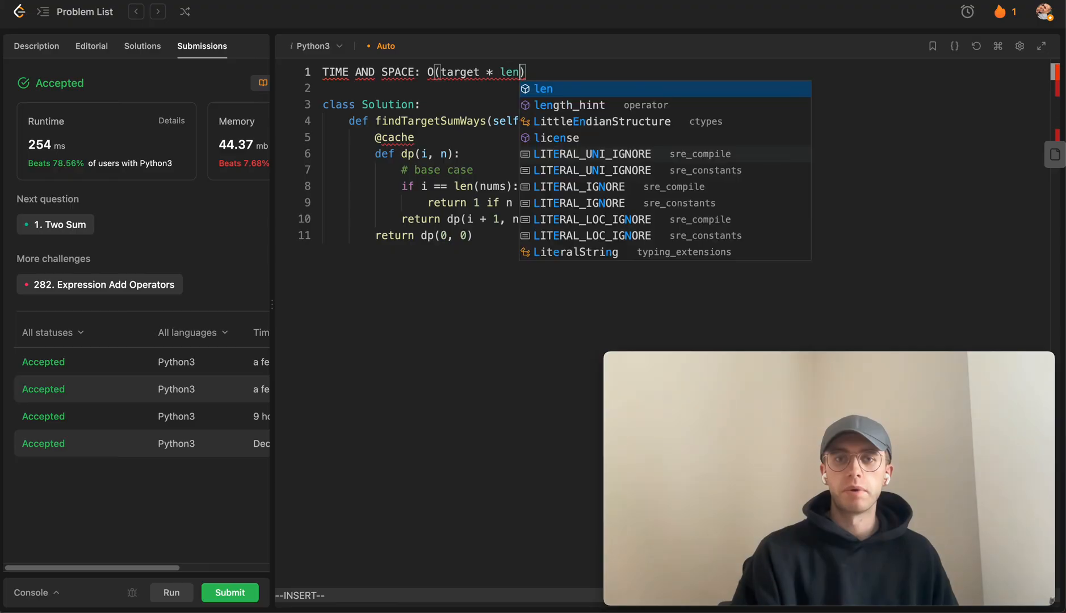
pyautogui.press('Escape')
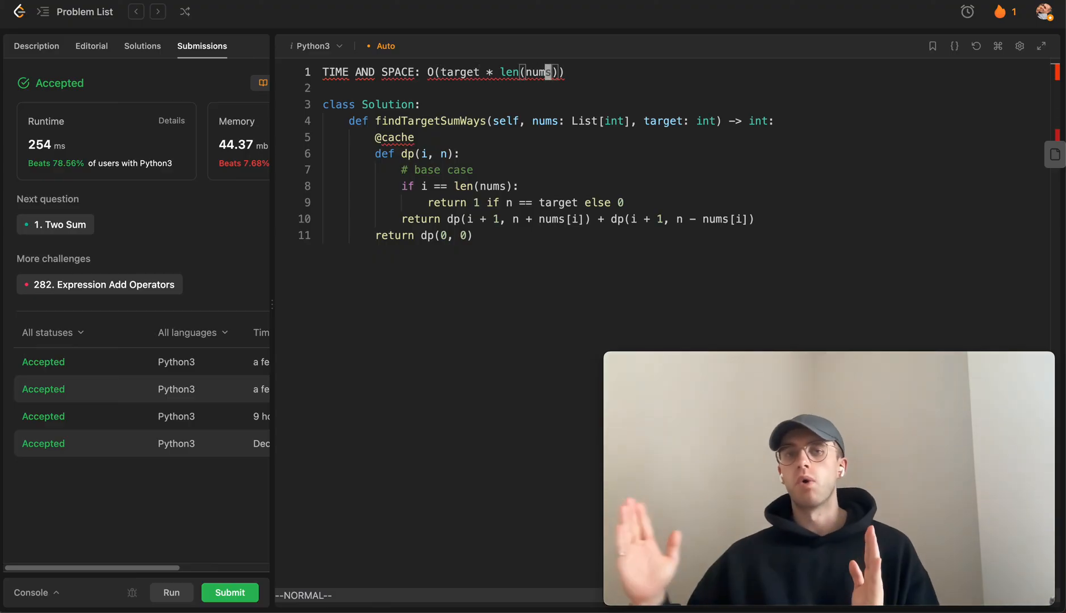
pyautogui.moveTo(434, 55)
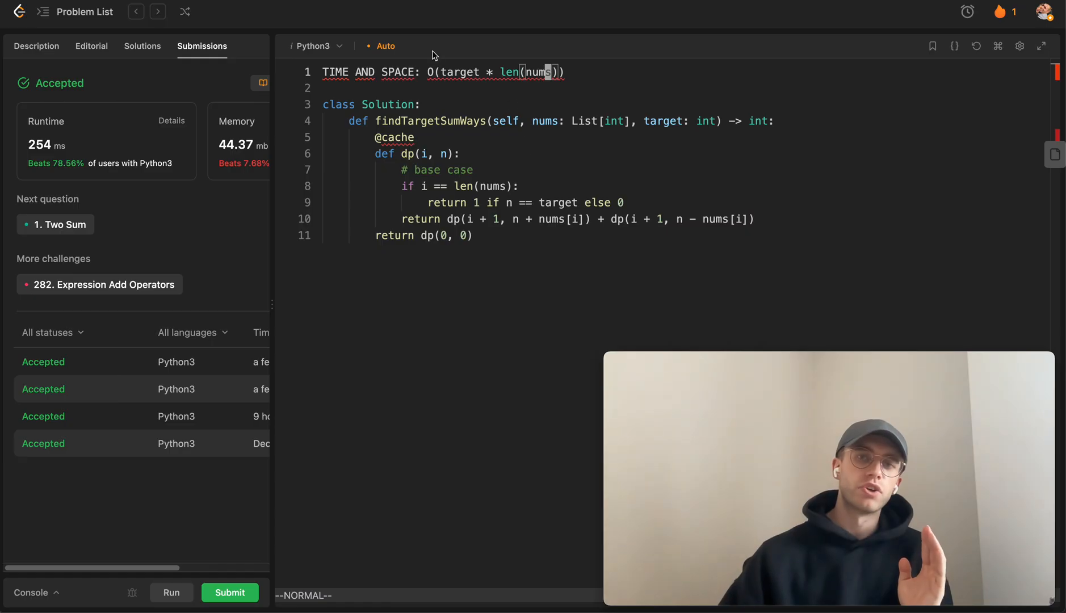
pyautogui.moveTo(489, 72)
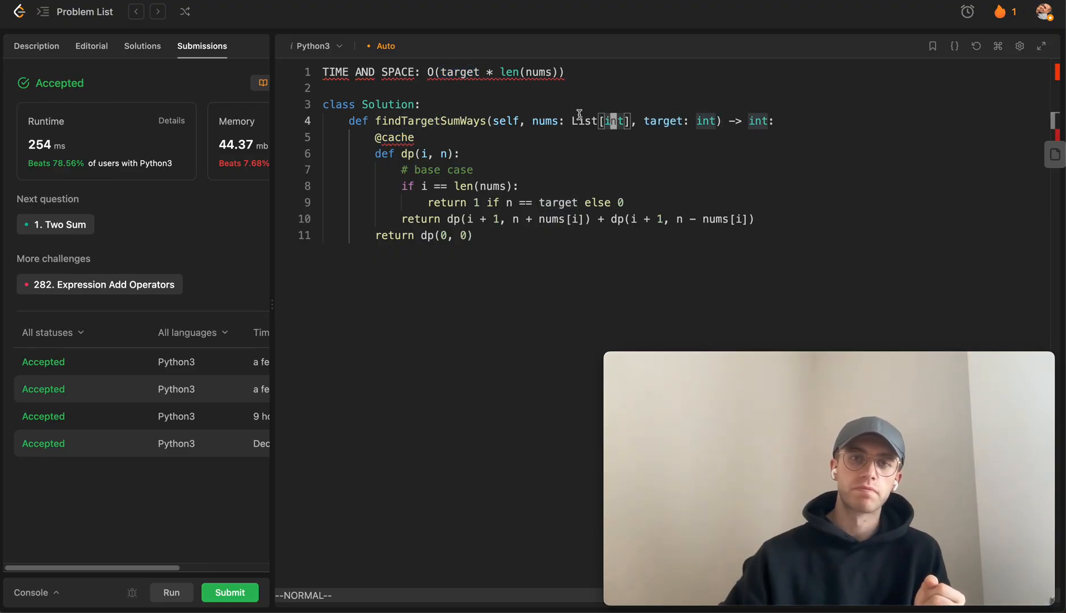
pyautogui.moveTo(581, 115)
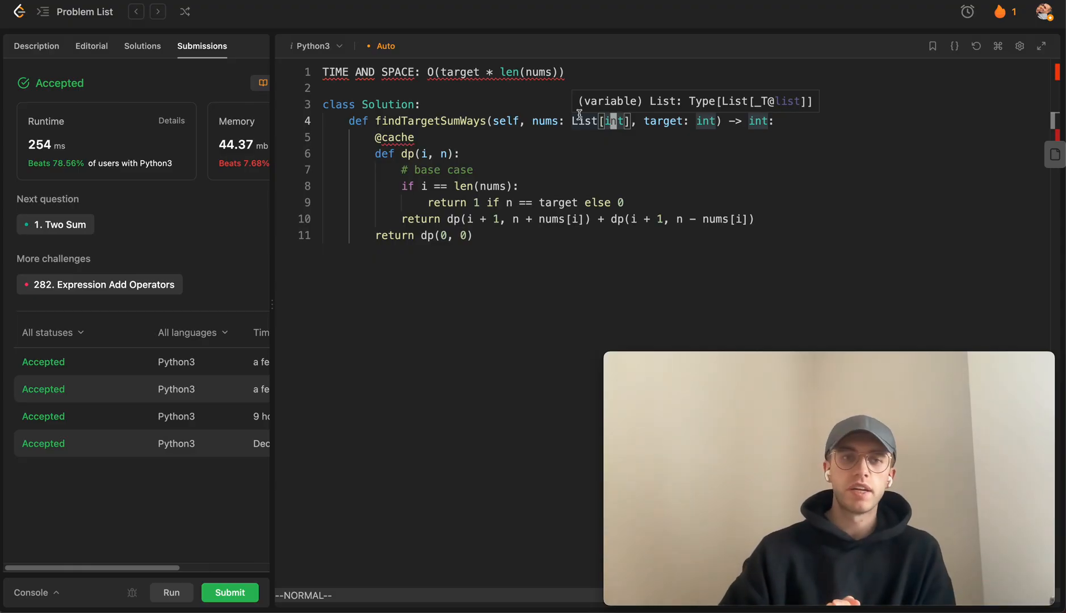